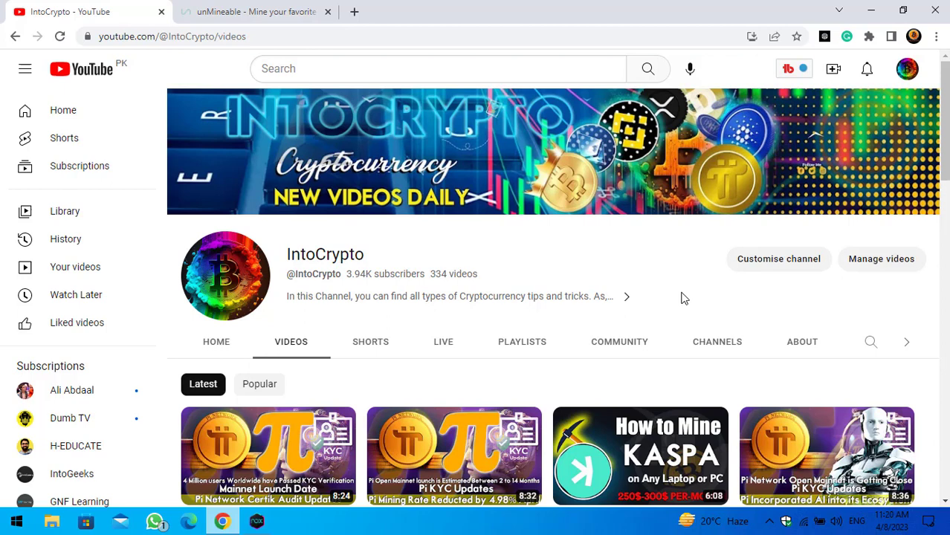
mouse_move(252, 42)
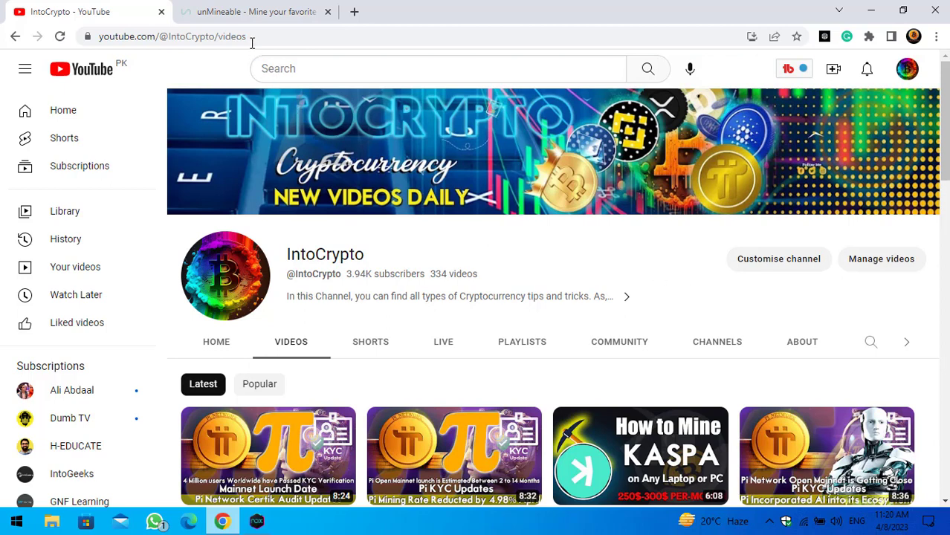
Browse the unMineable coins list from EthereumPoW down and back to the top
left_click(252, 12)
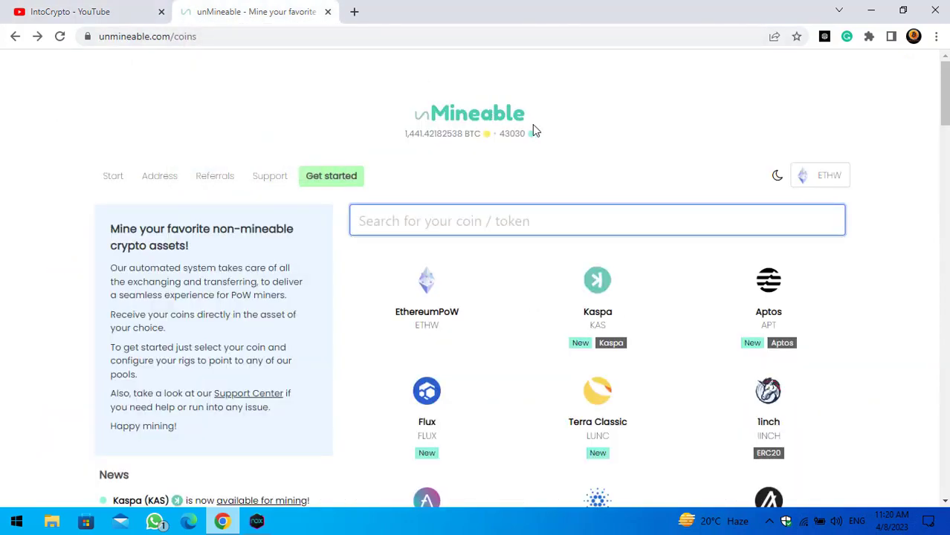
scroll("down", 3)
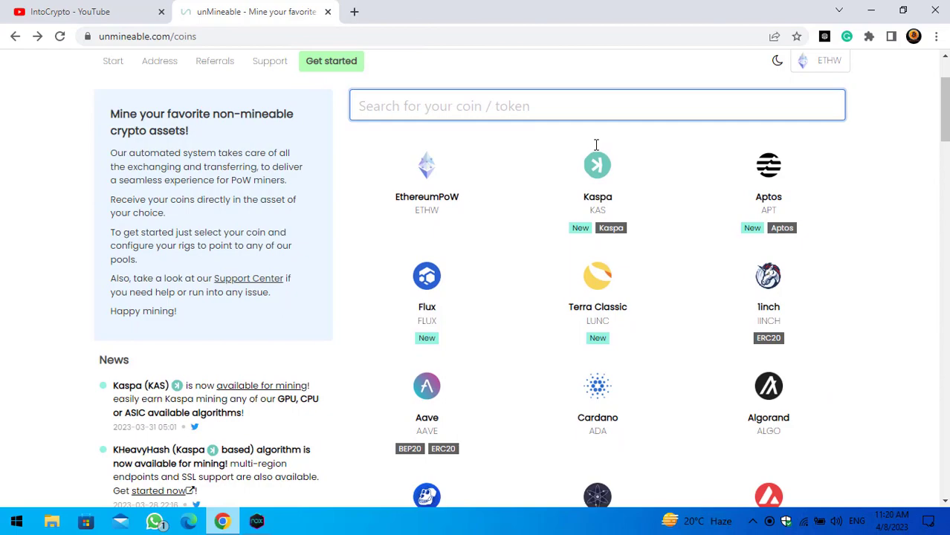
scroll("down", 3)
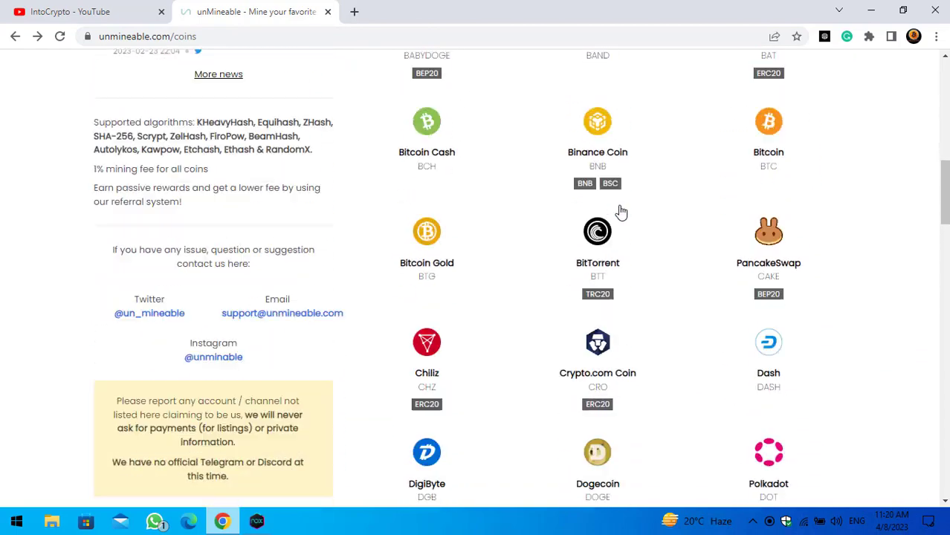
scroll("down", 3)
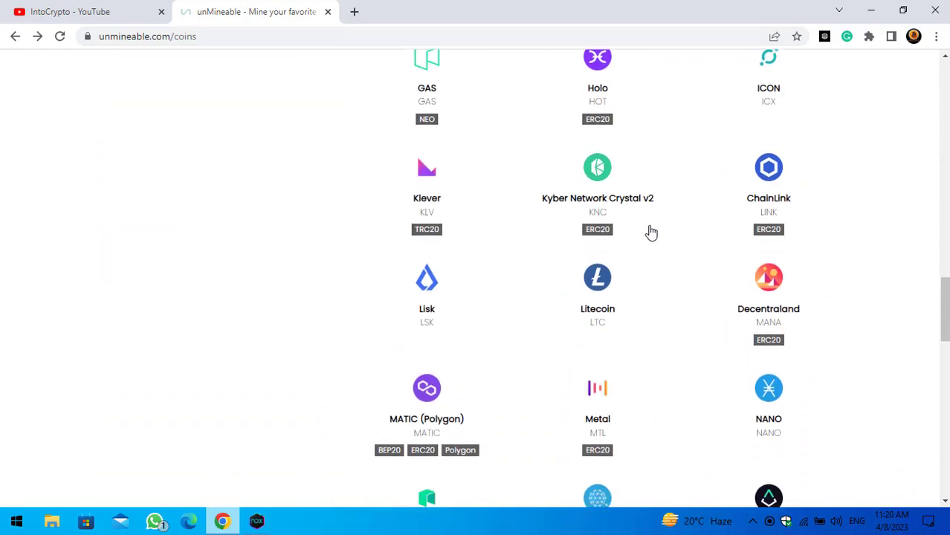
scroll("down", 3)
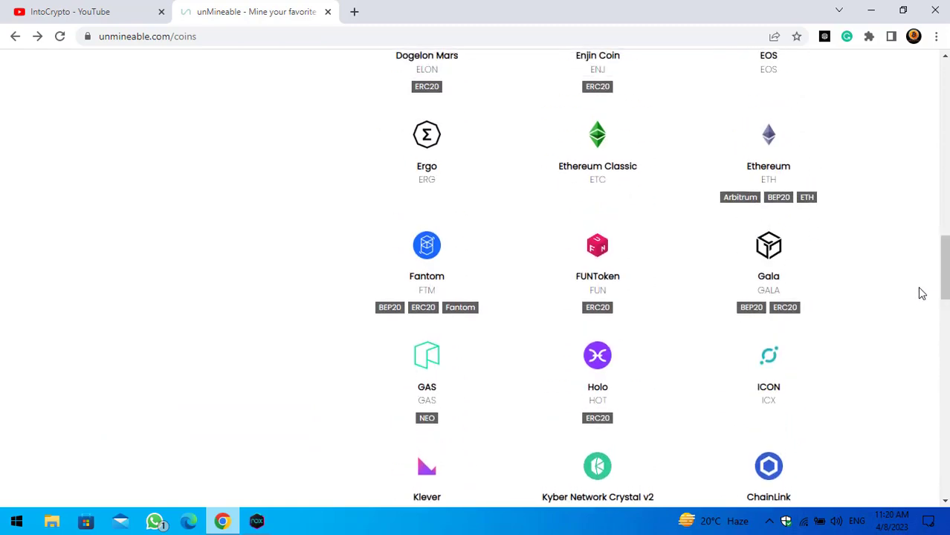
scroll("up", 3)
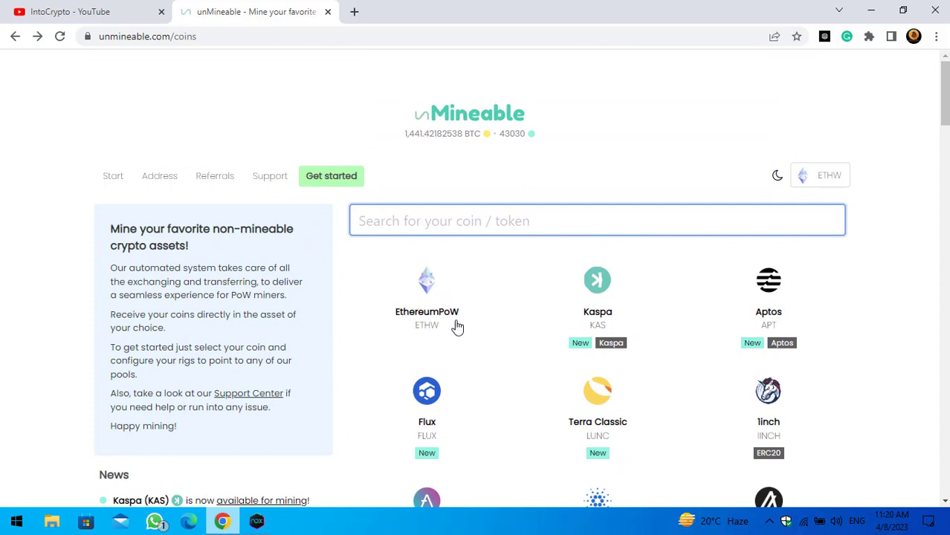
mouse_move(719, 284)
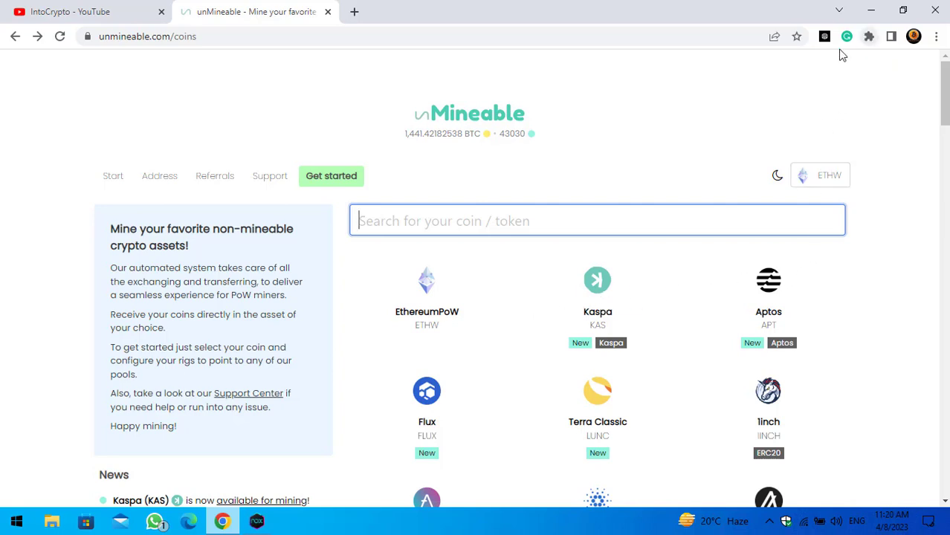
mouse_move(498, 116)
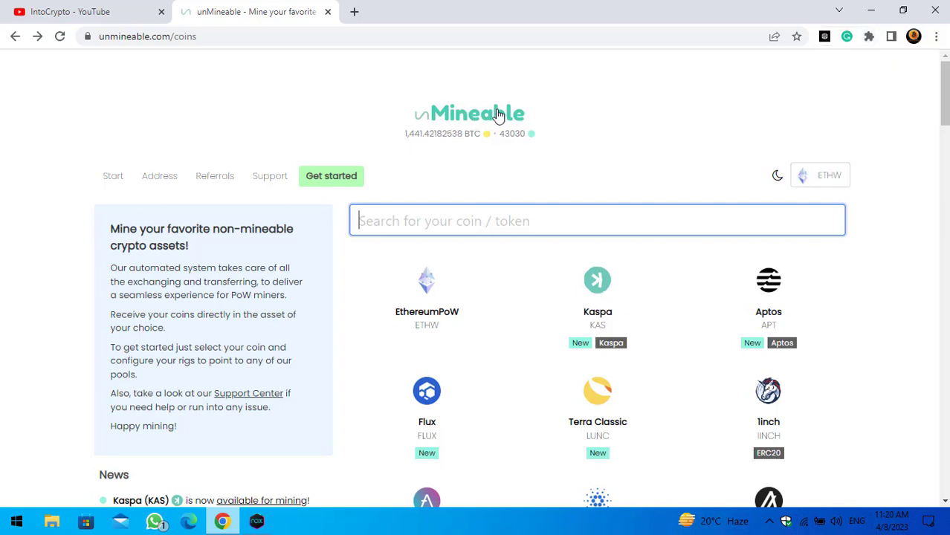
Show the Get started page with the MFI and Base miner download buttons
left_click(330, 175)
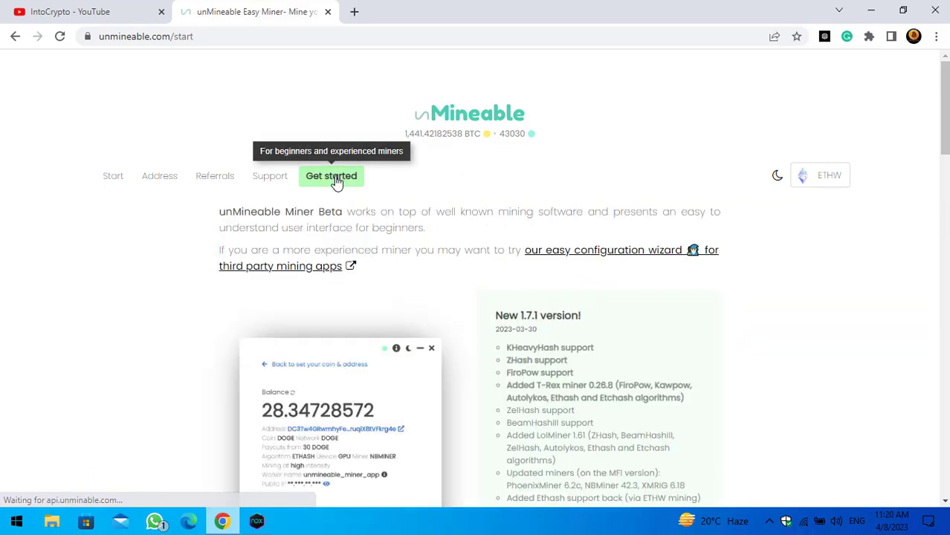
scroll("down", 3)
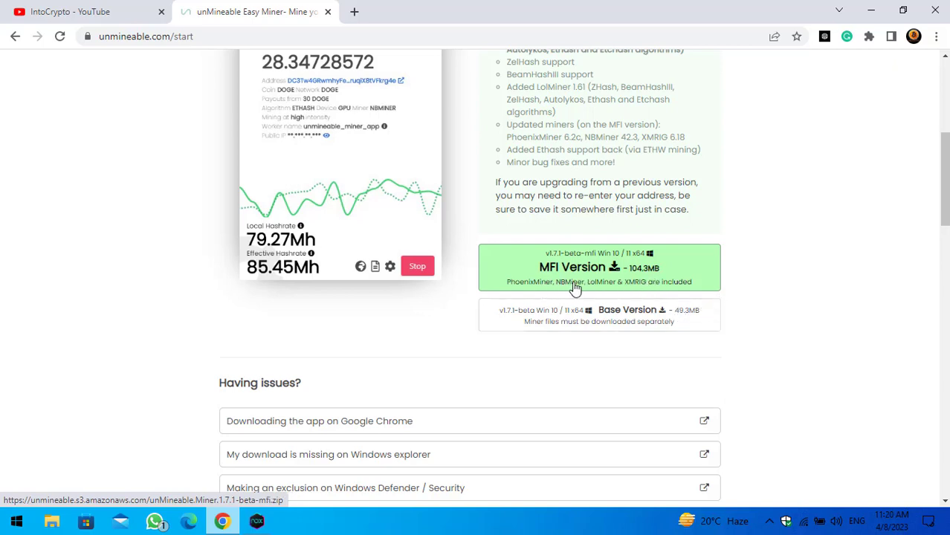
mouse_move(597, 276)
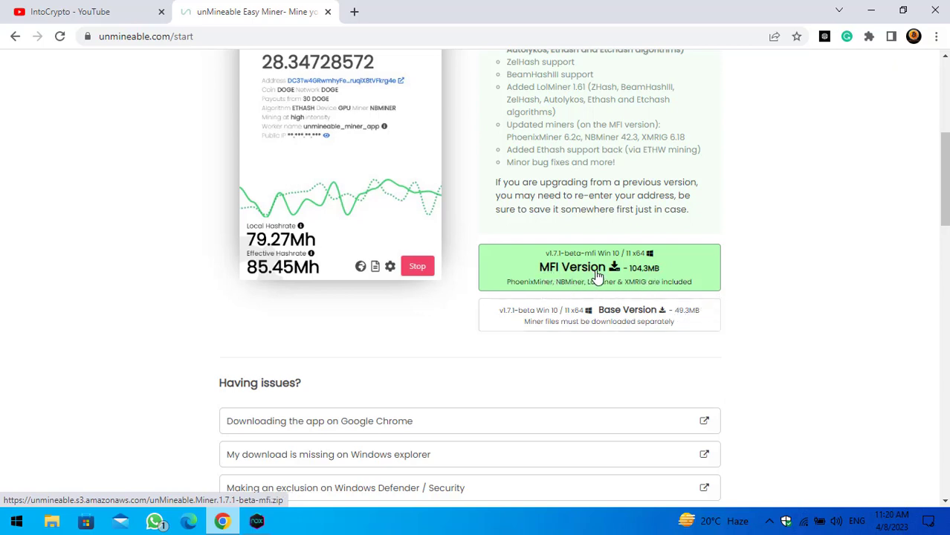
mouse_move(622, 276)
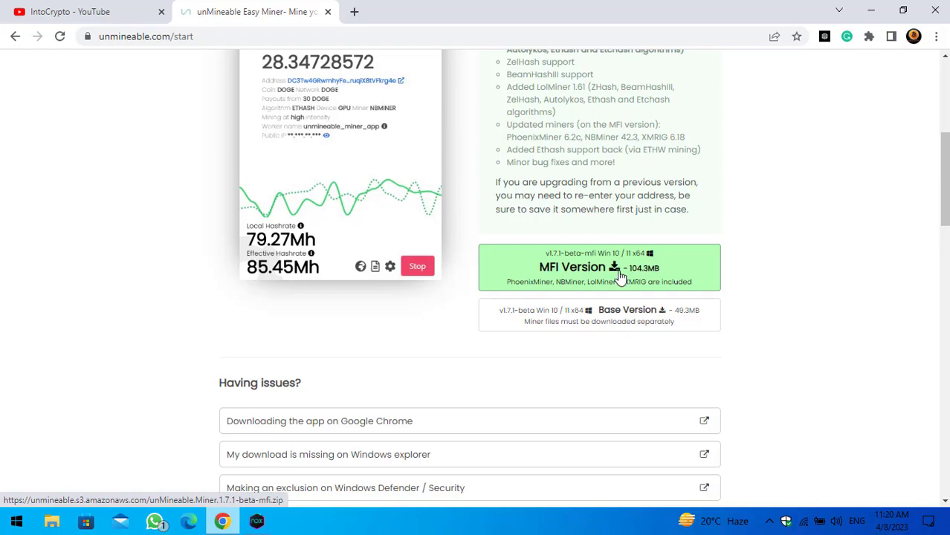
mouse_move(501, 247)
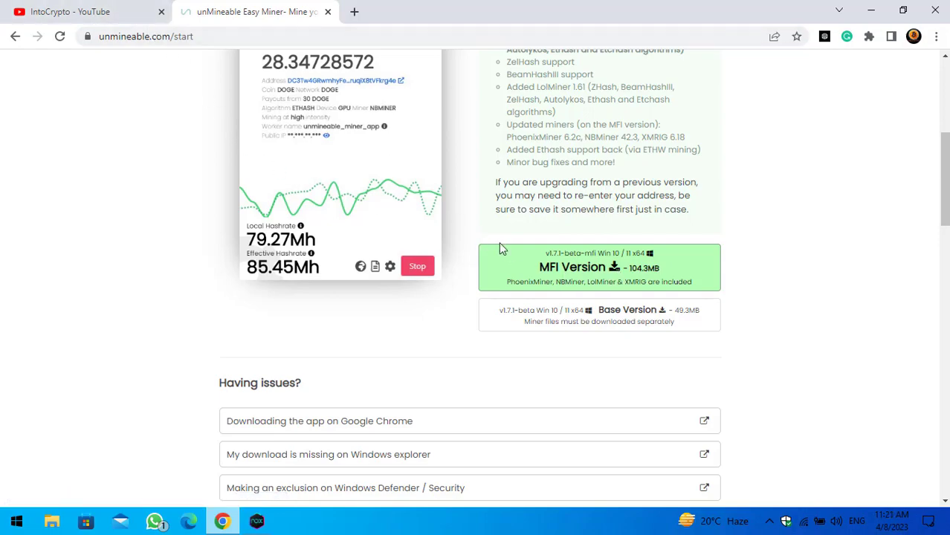
Browse the IntoCrypto channel videos down to the older unMineable installation videos
left_click(71, 12)
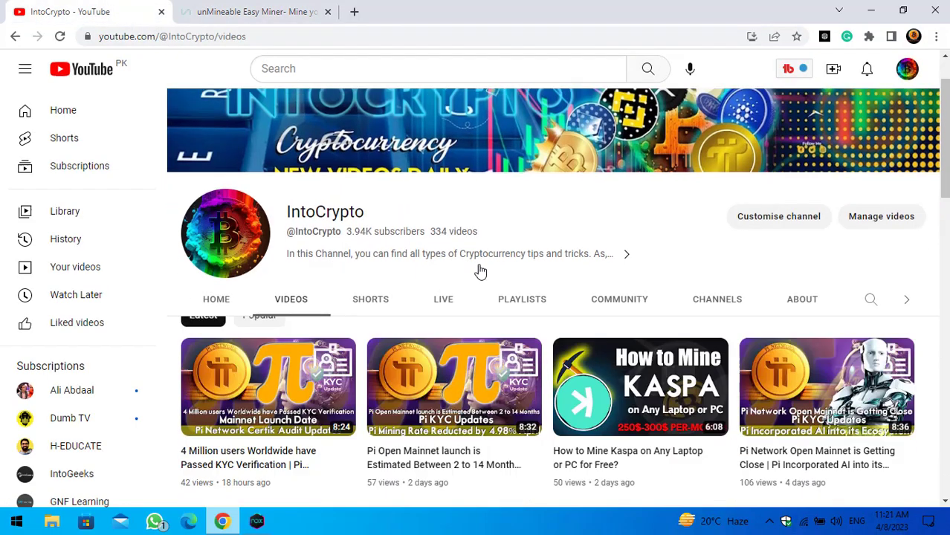
scroll("down", 3)
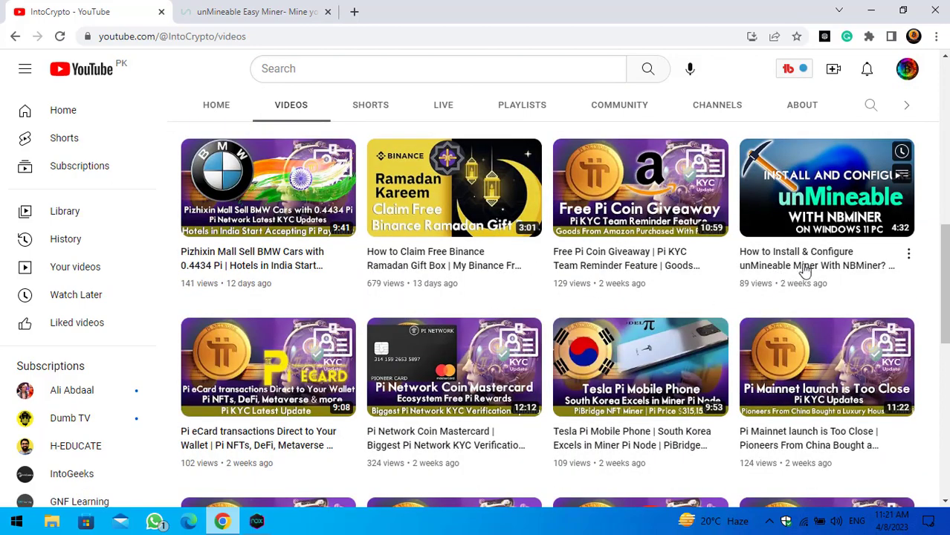
mouse_move(872, 273)
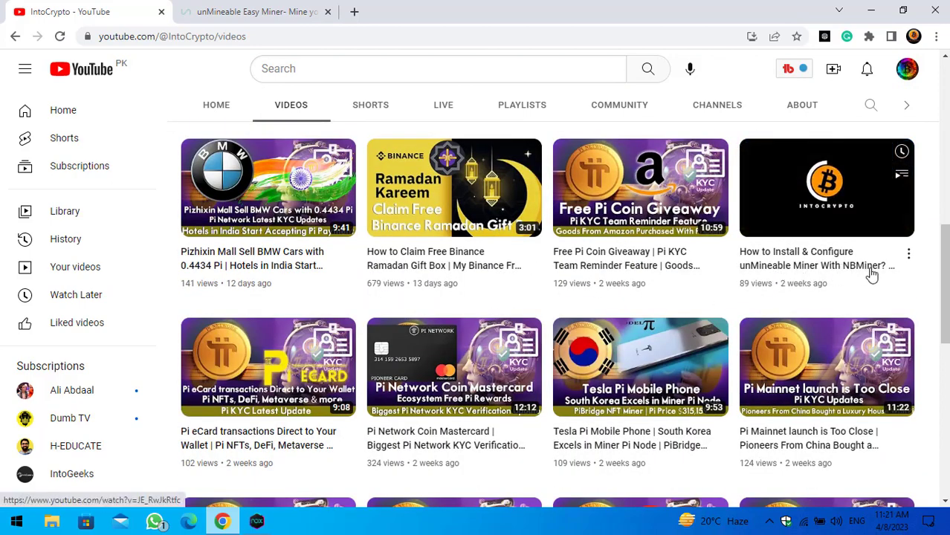
scroll("down", 3)
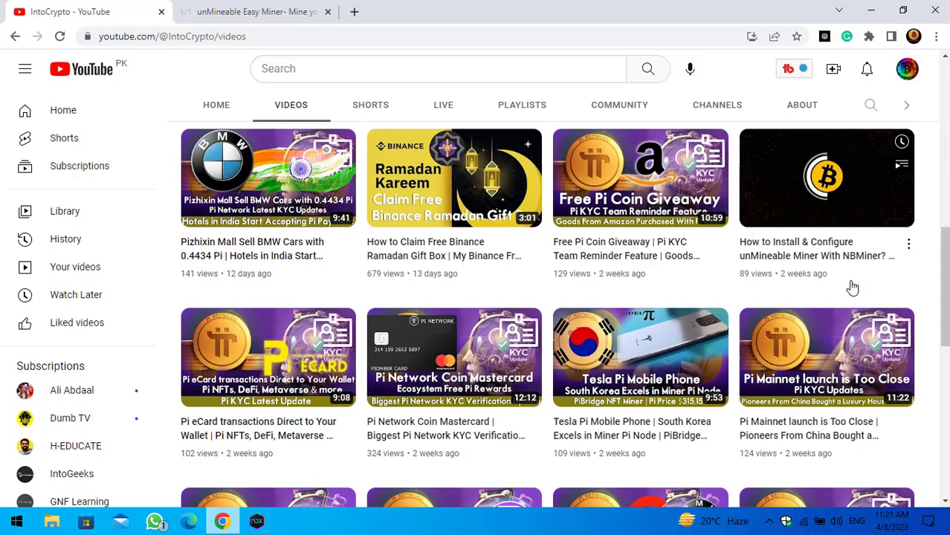
scroll("down", 3)
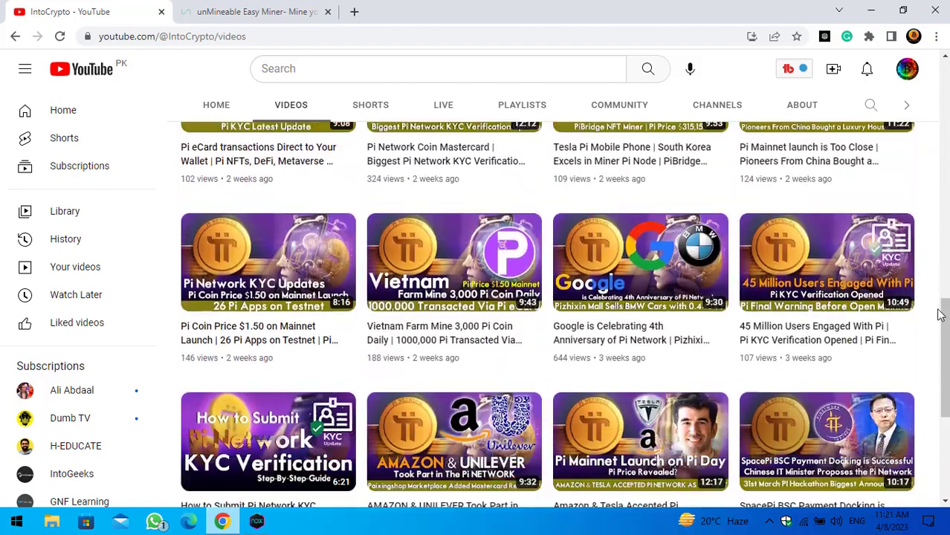
scroll("down", 3)
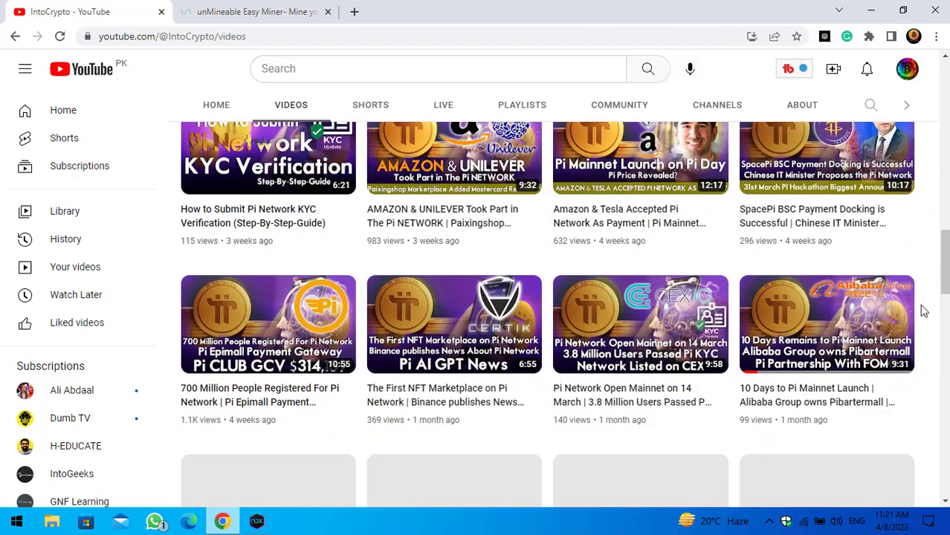
scroll("down", 3)
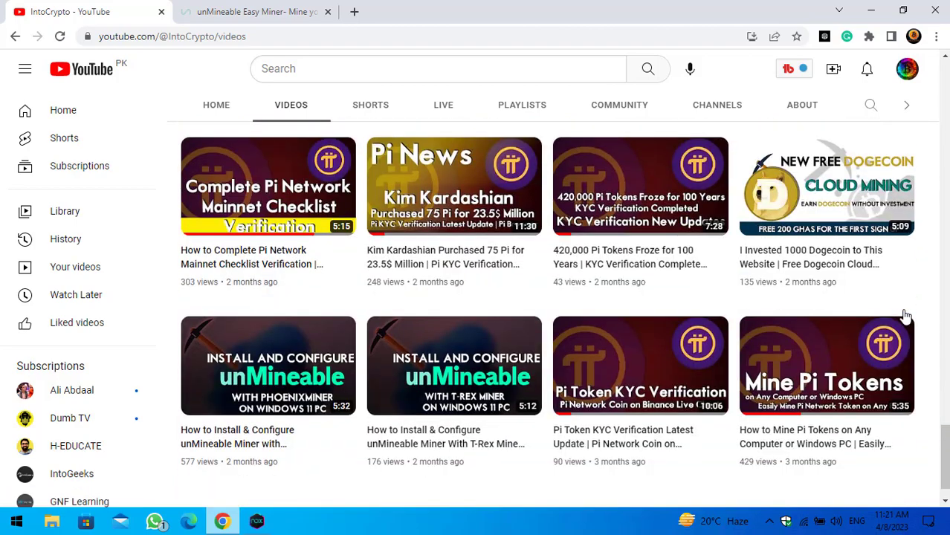
scroll("down", 3)
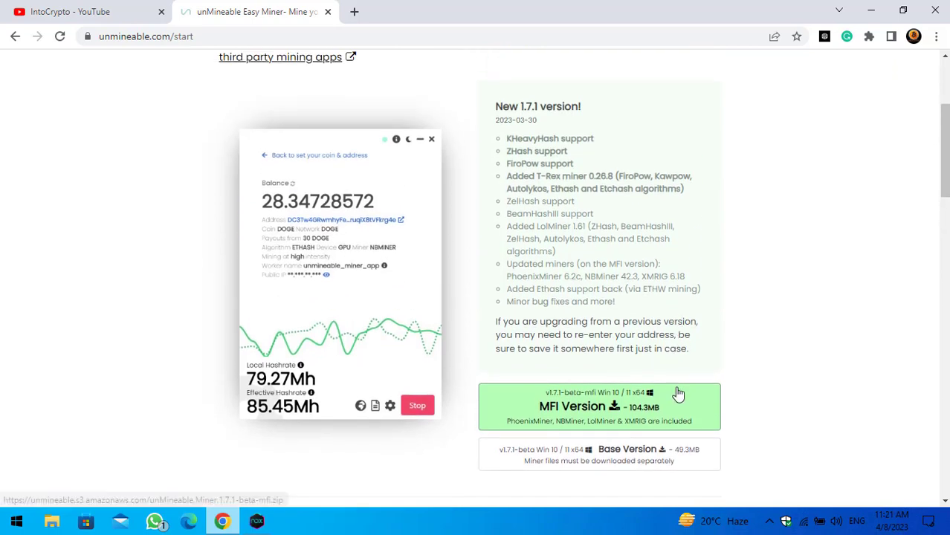
mouse_move(871, 12)
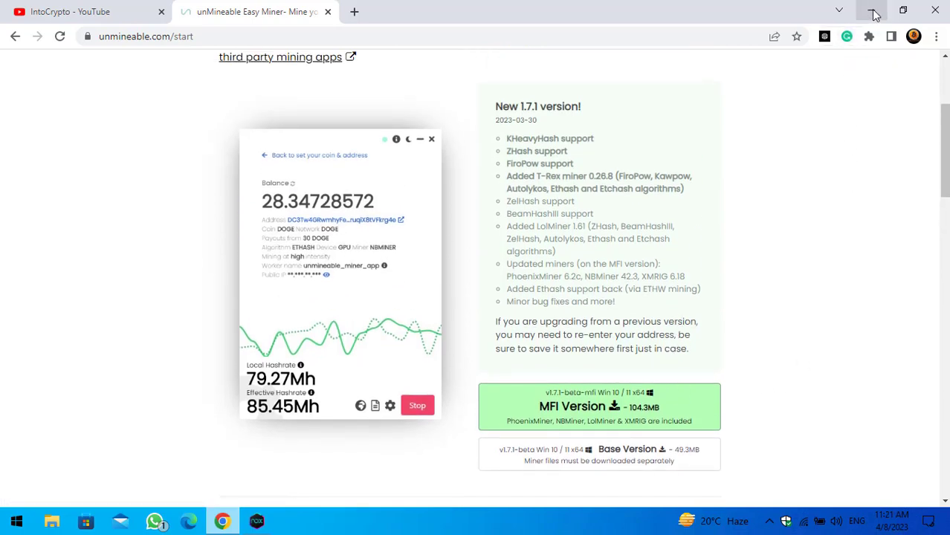
mouse_move(875, 13)
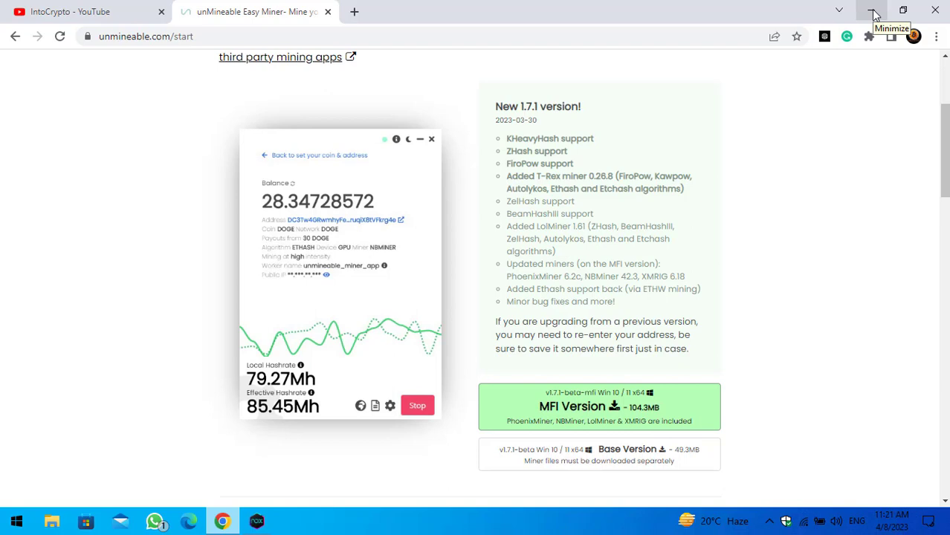
mouse_move(876, 15)
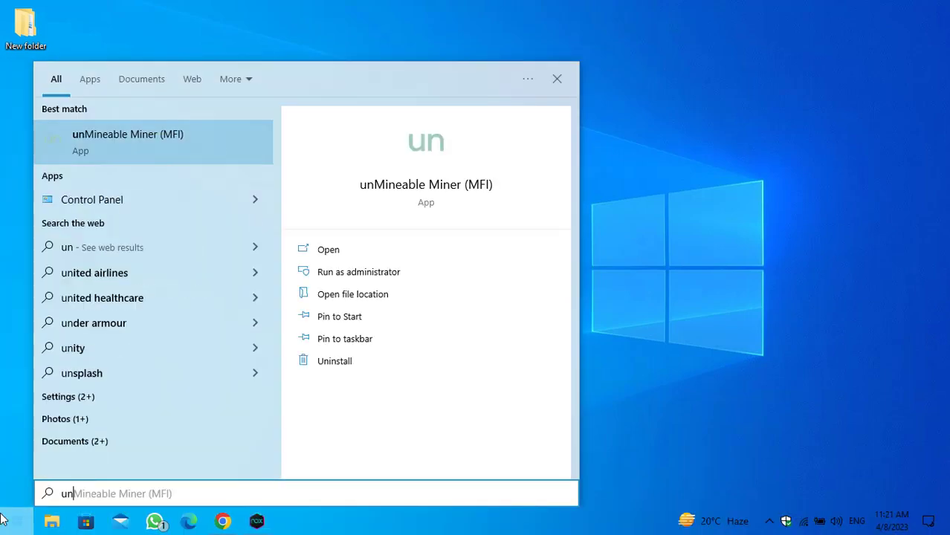
mouse_move(157, 150)
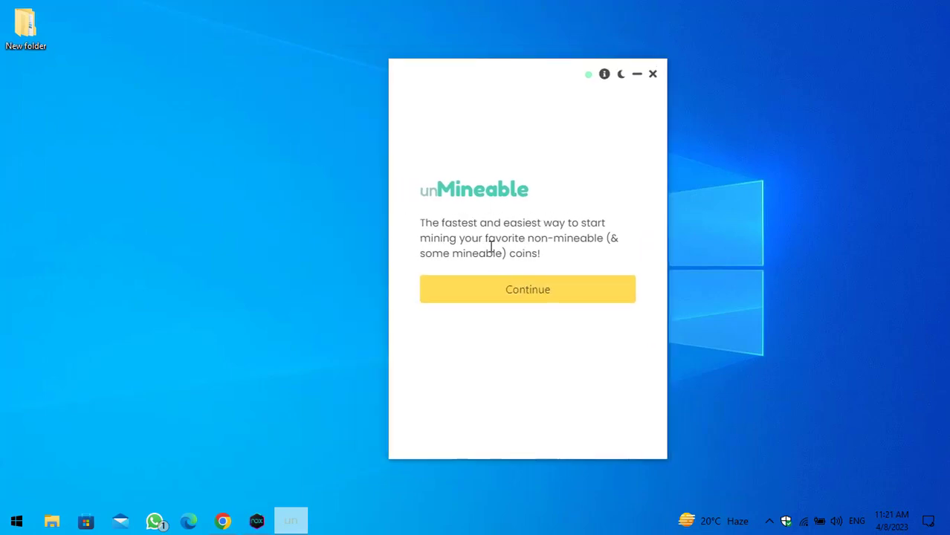
mouse_move(490, 246)
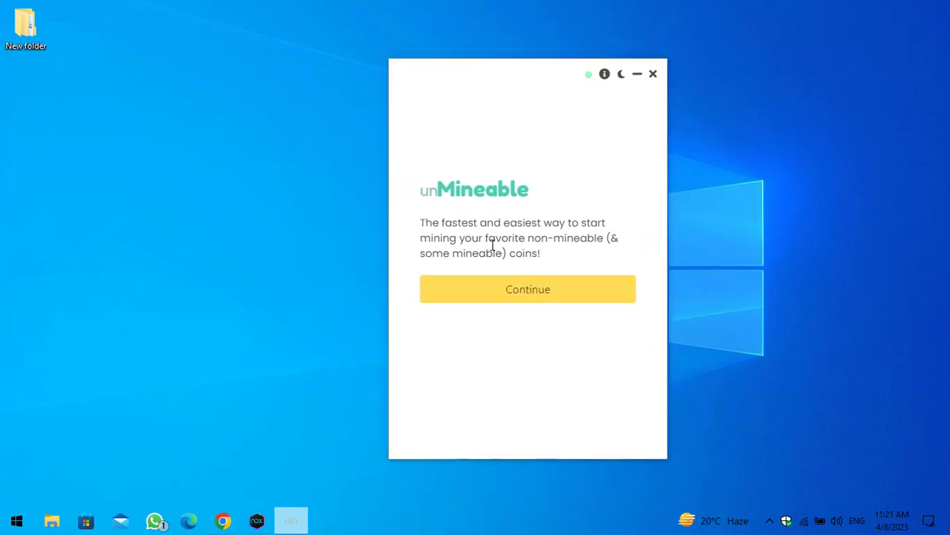
mouse_move(520, 83)
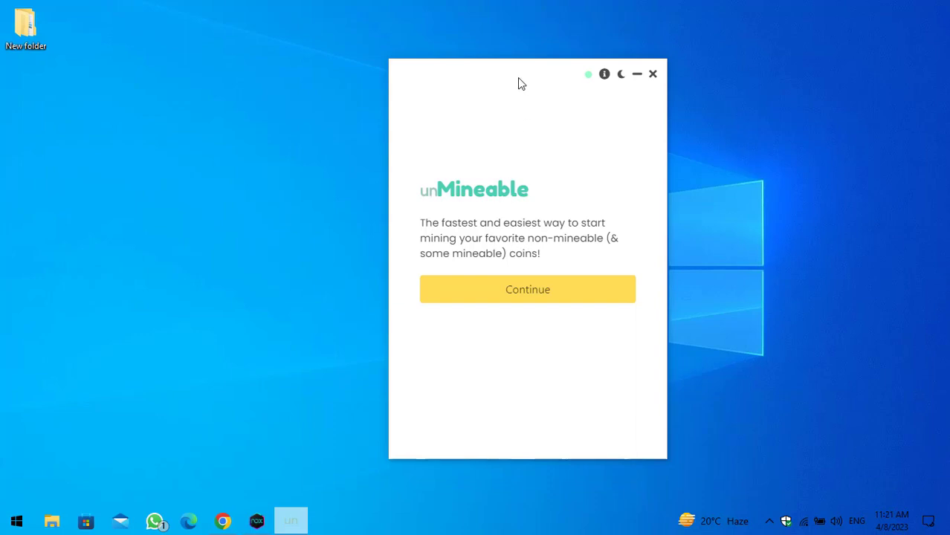
Nudge the unMineable Miner welcome window slightly to the left
left_click_drag(520, 84, 473, 74)
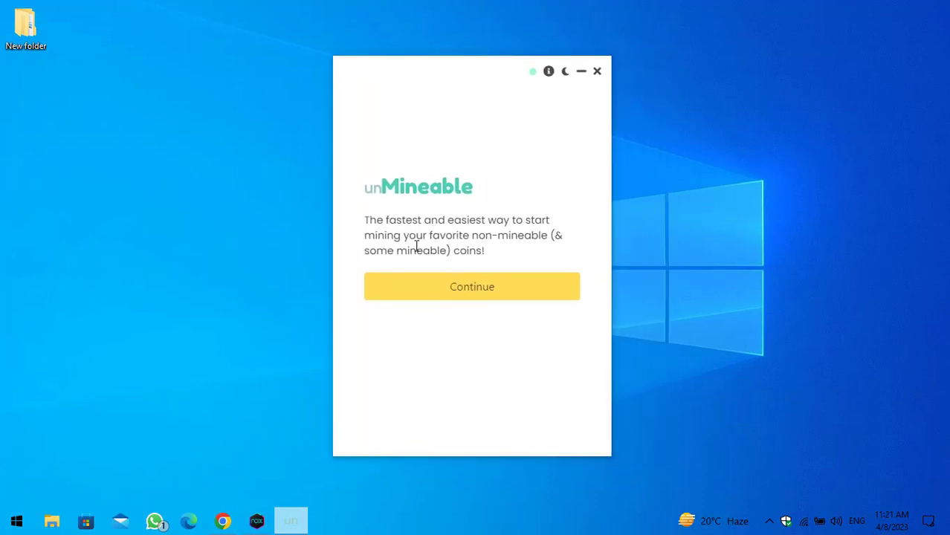
mouse_move(521, 229)
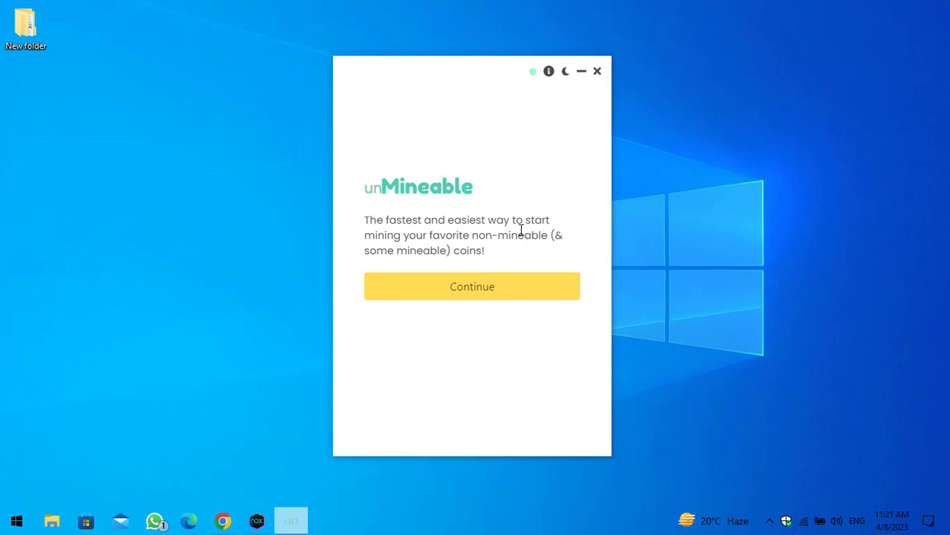
mouse_move(462, 265)
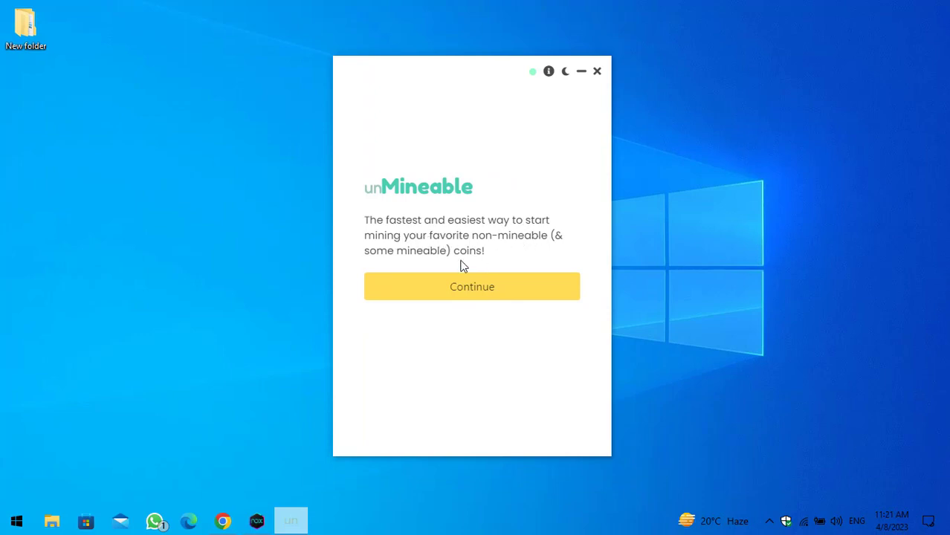
Continue past the welcome screen and keep Graphics Card (GPU) hardware with PhoenixMiner software
left_click(473, 285)
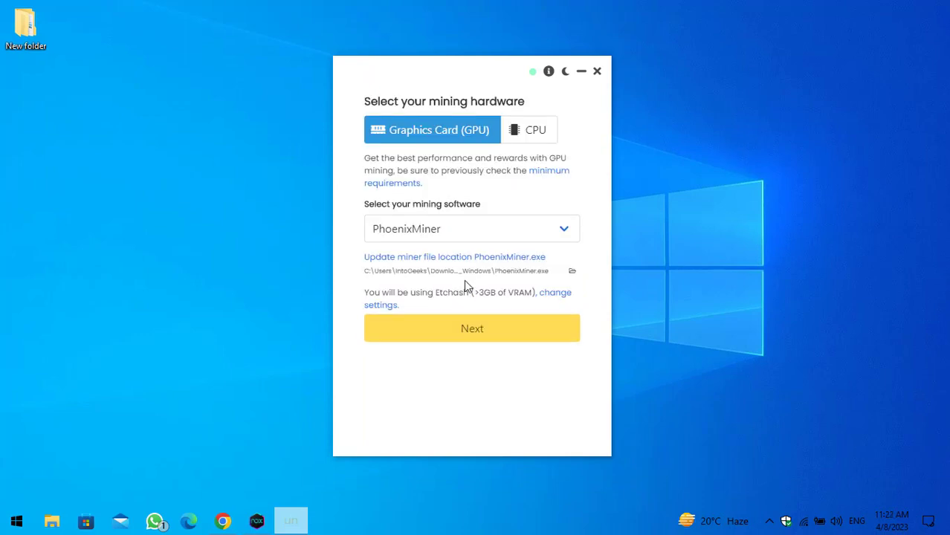
left_click(471, 229)
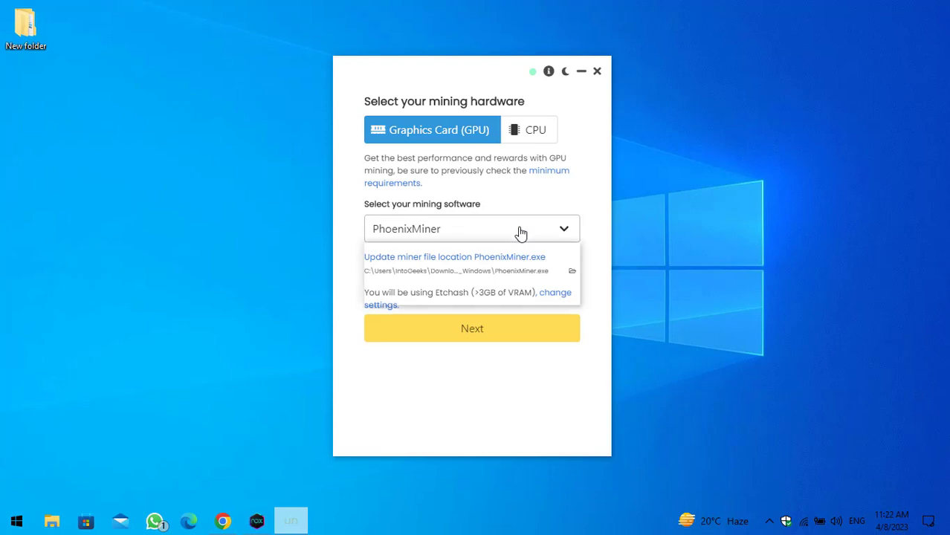
left_click(473, 229)
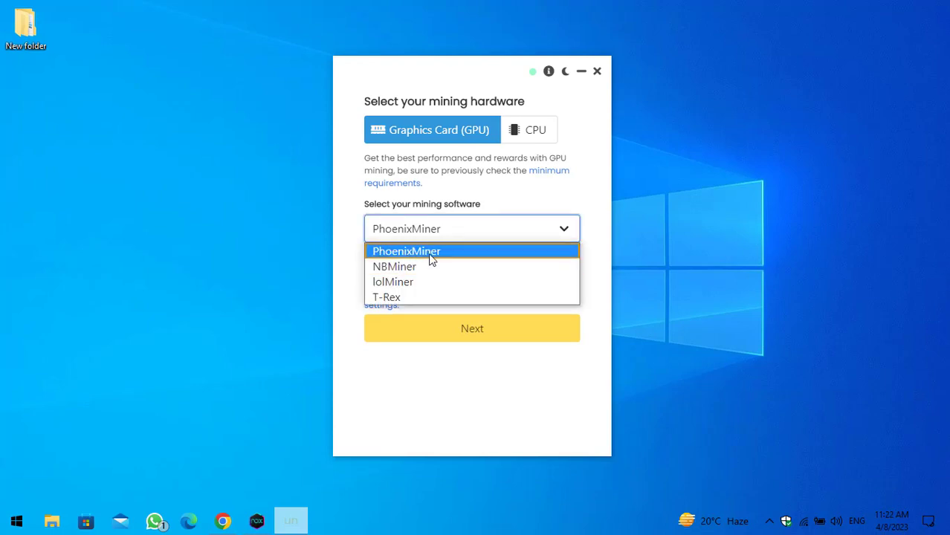
mouse_move(419, 282)
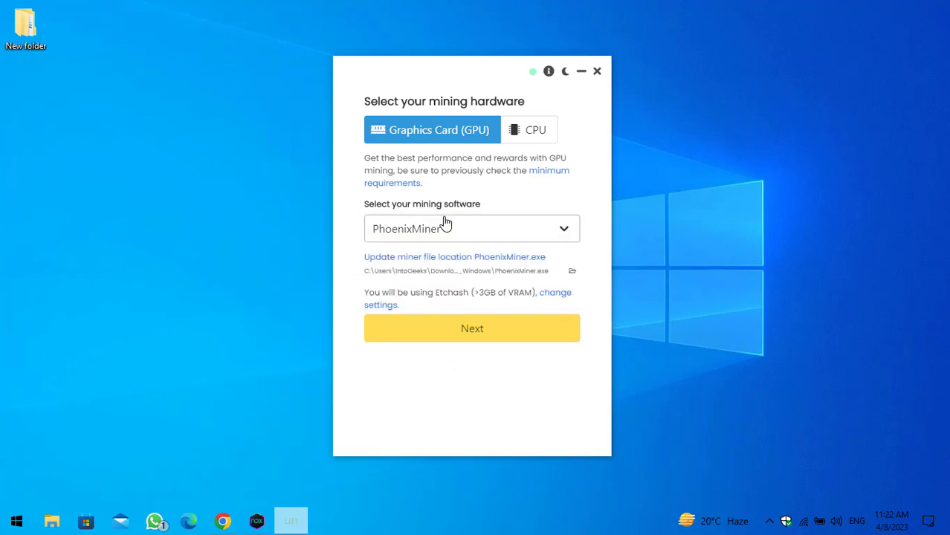
mouse_move(439, 235)
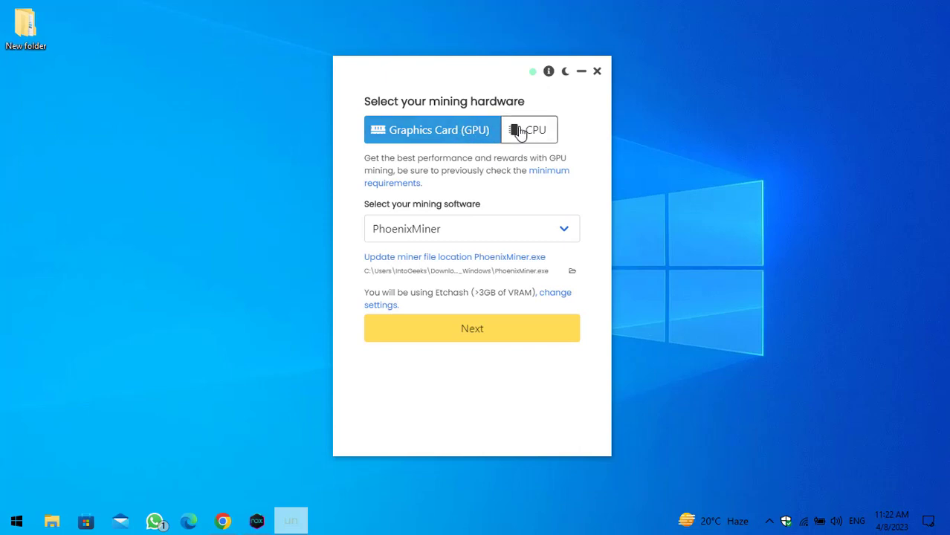
left_click(535, 130)
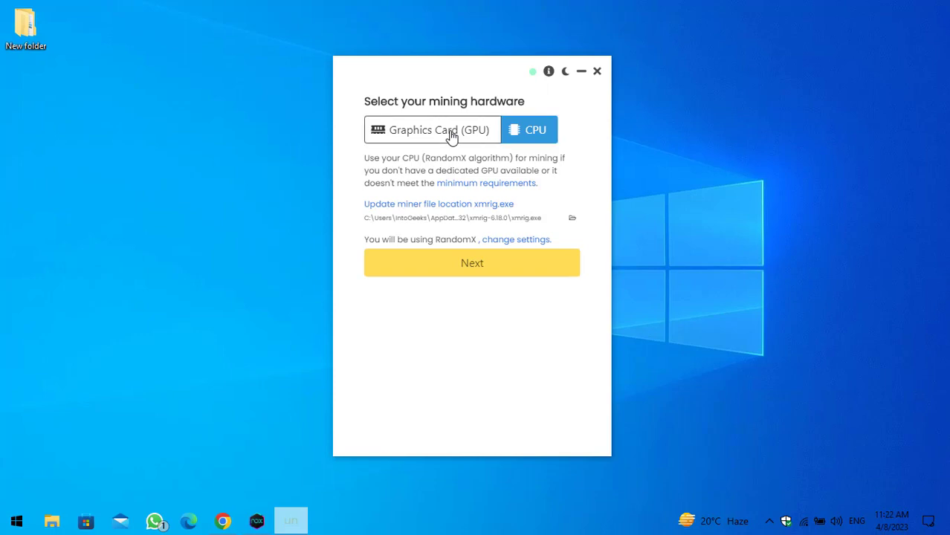
left_click(434, 129)
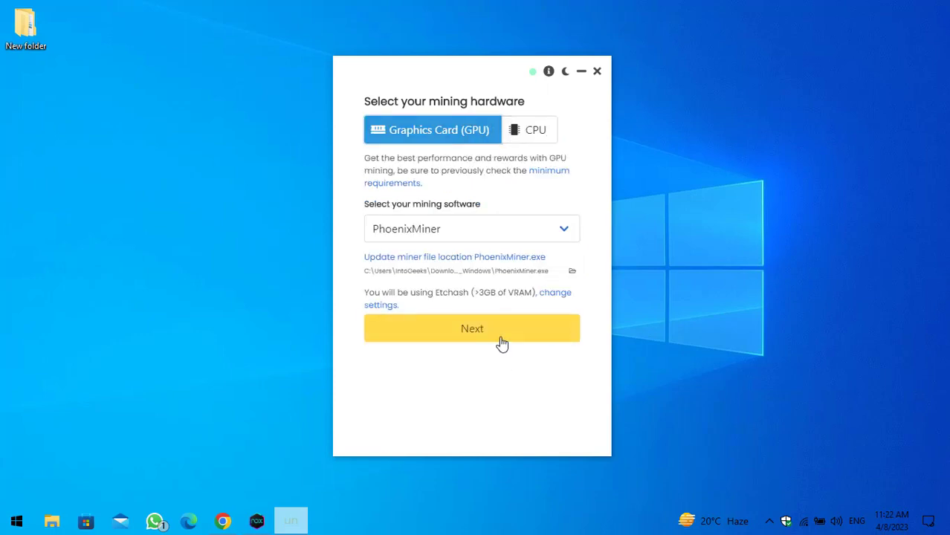
Proceed to coin setup and pick EthereumPoW (ETHW) by filtering 'ethw'
left_click(473, 329)
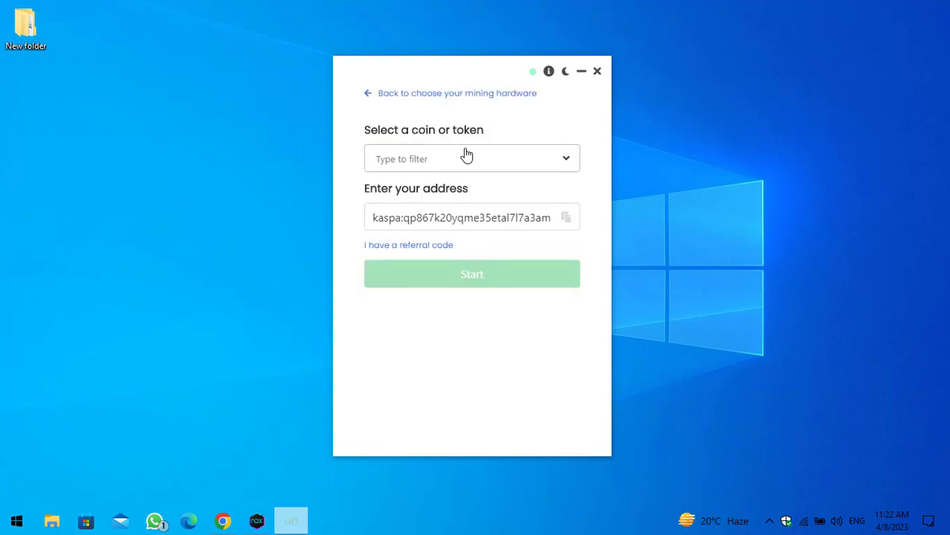
left_click(472, 158)
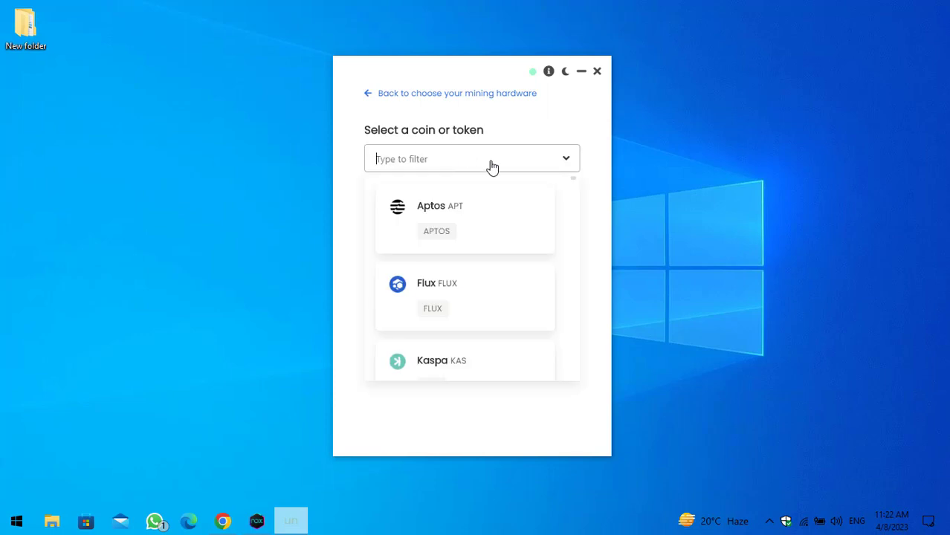
mouse_move(495, 176)
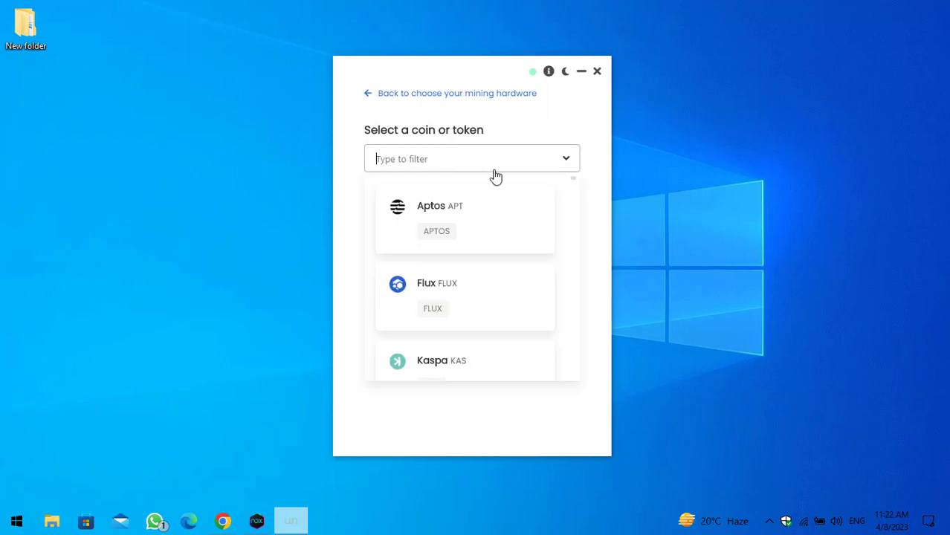
type("ethw")
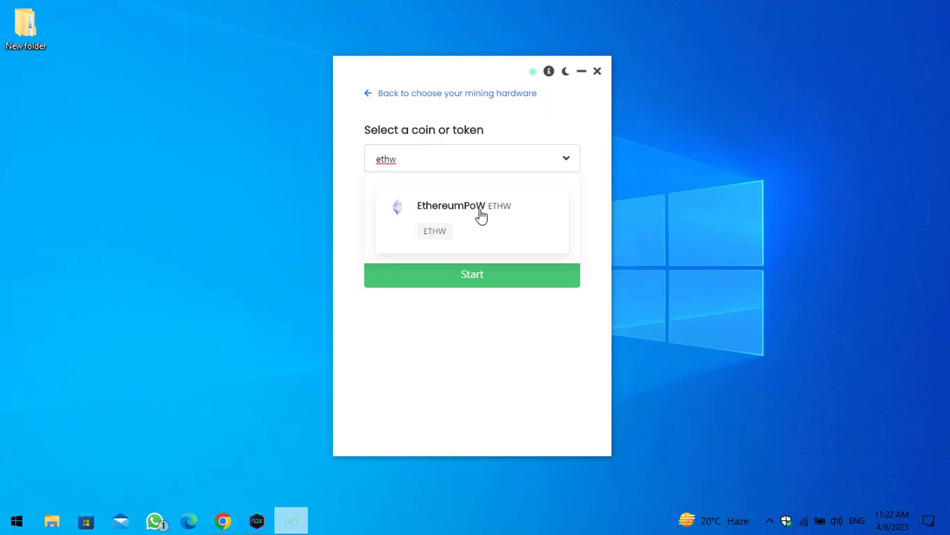
left_click(463, 215)
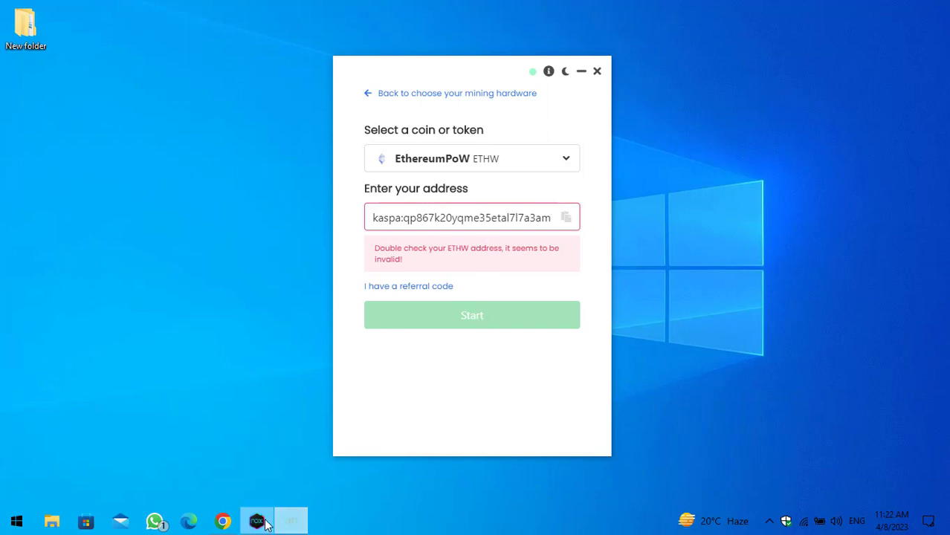
Copy the ETH receiving address from Trust Wallet's Receive screen in NoxPlayer
left_click(255, 521)
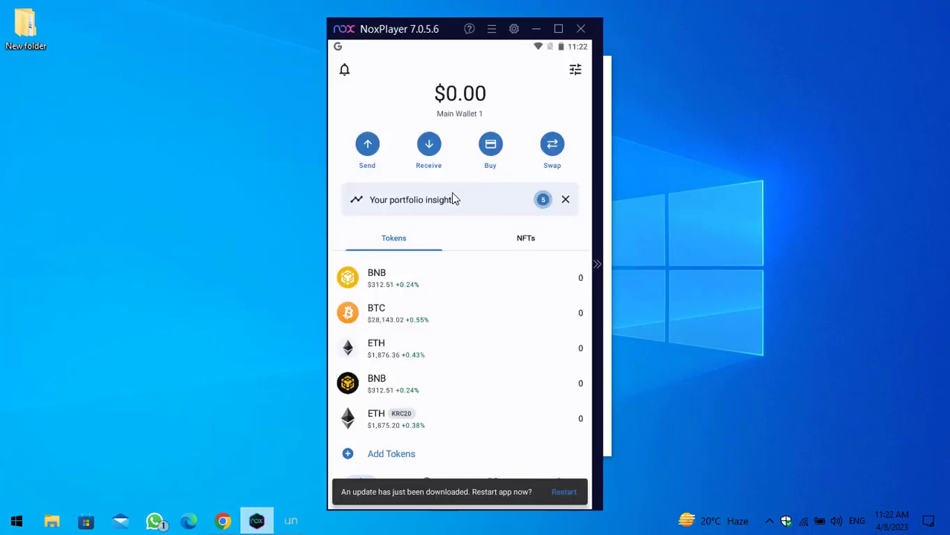
mouse_move(401, 354)
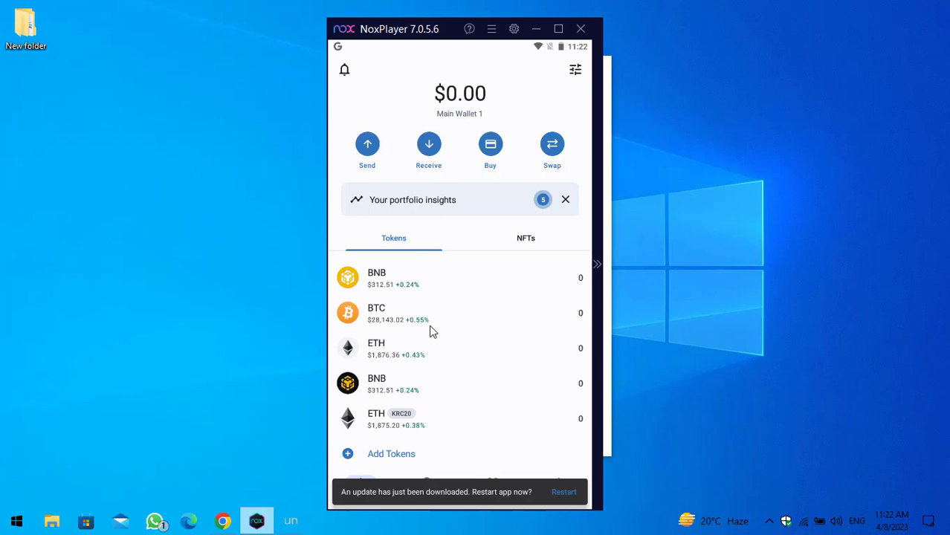
mouse_move(455, 355)
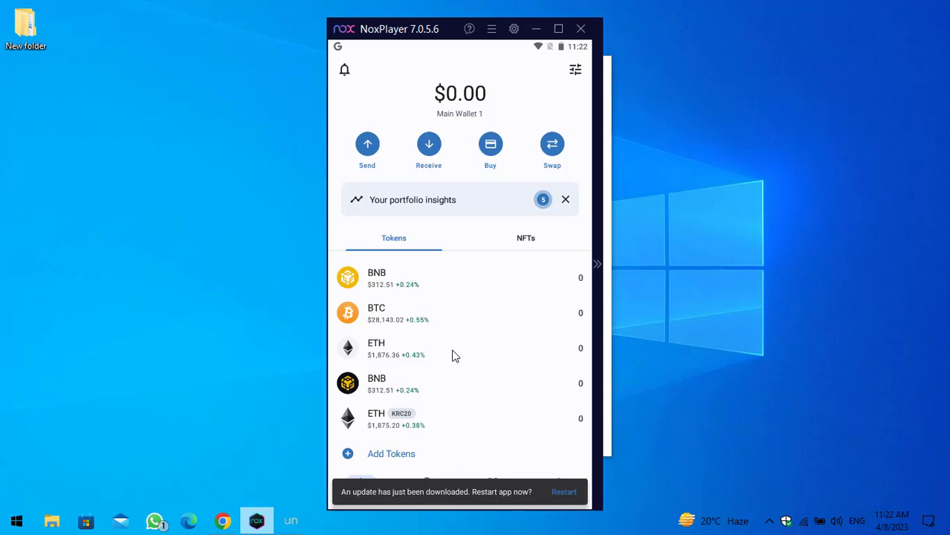
mouse_move(398, 351)
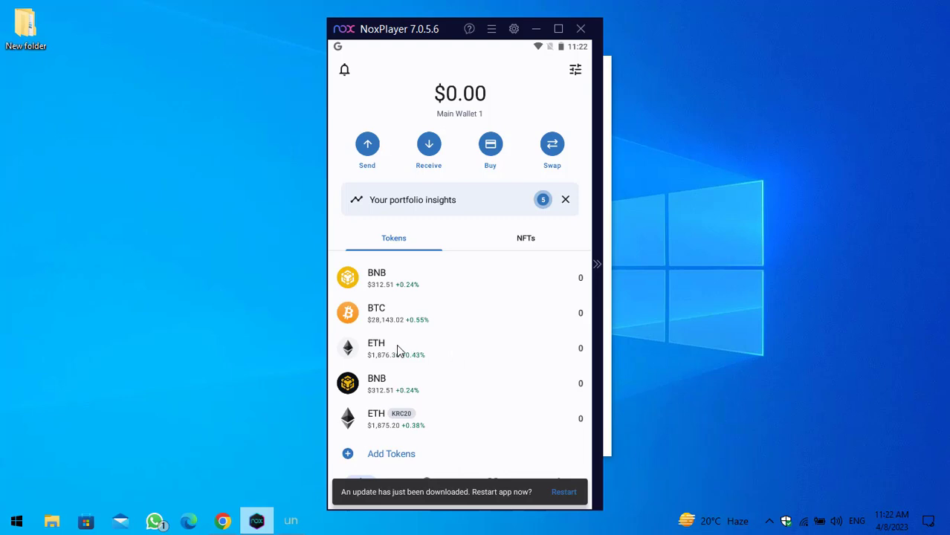
left_click(394, 348)
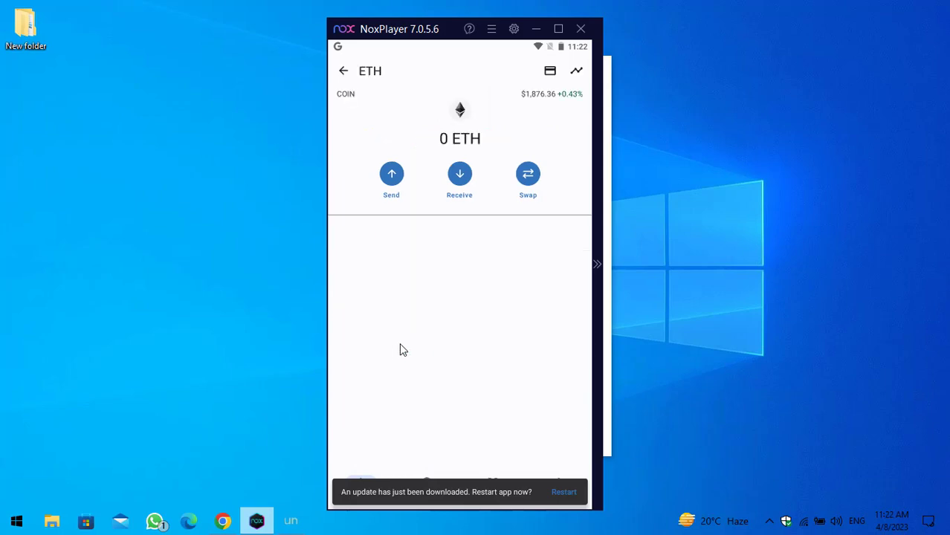
left_click(459, 174)
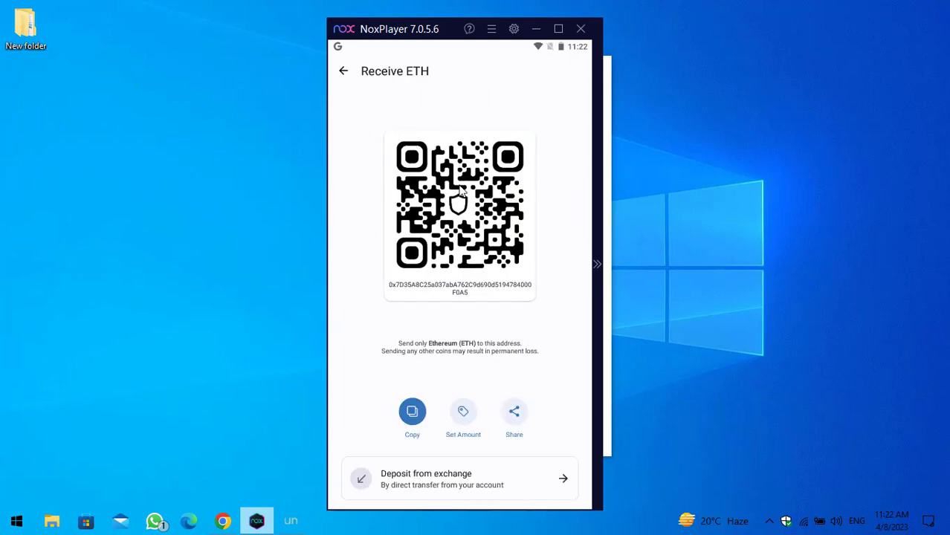
left_click(412, 411)
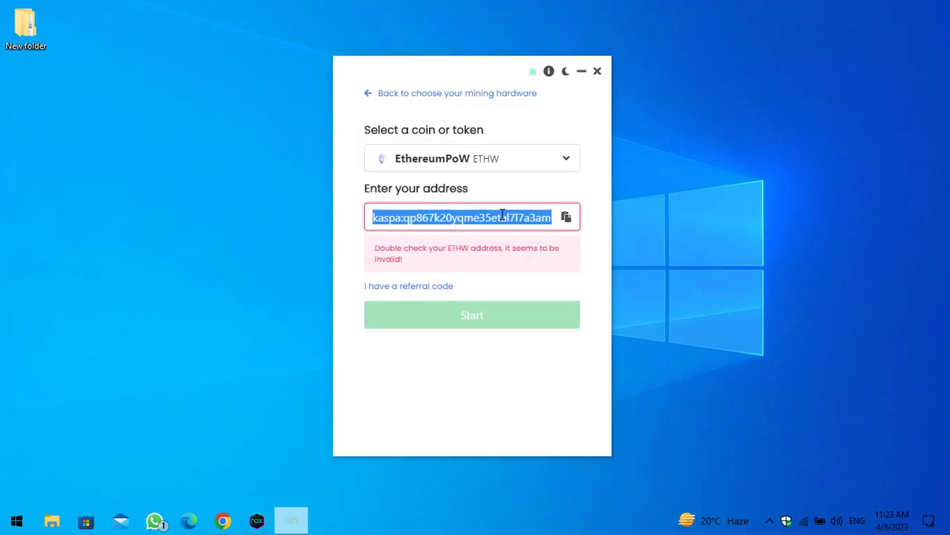
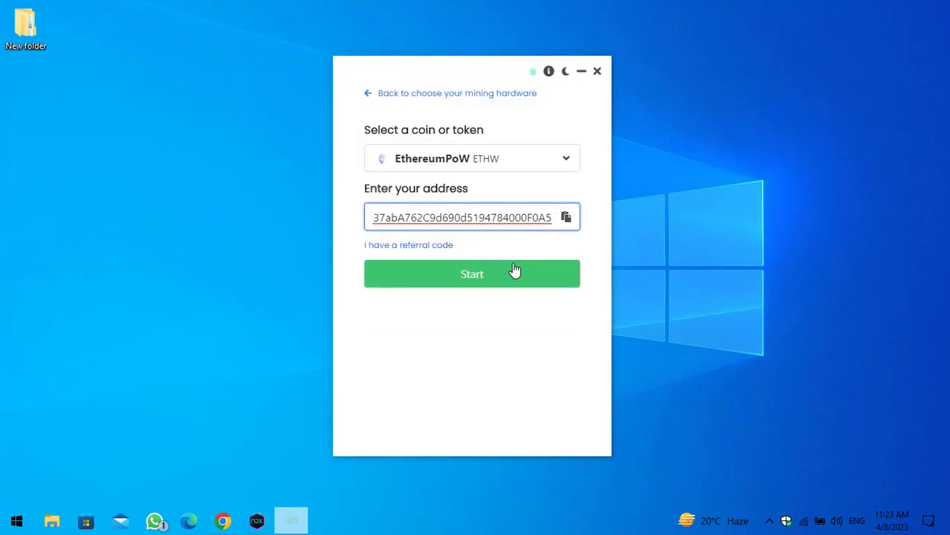
Paste the Trust Wallet ETH address for ETHW and start mining from the dashboard
left_click(473, 274)
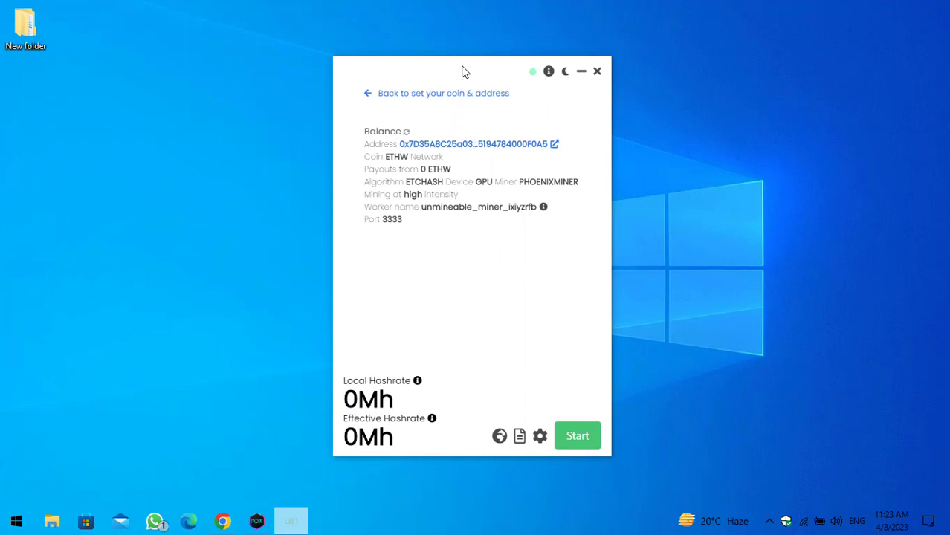
left_click(577, 436)
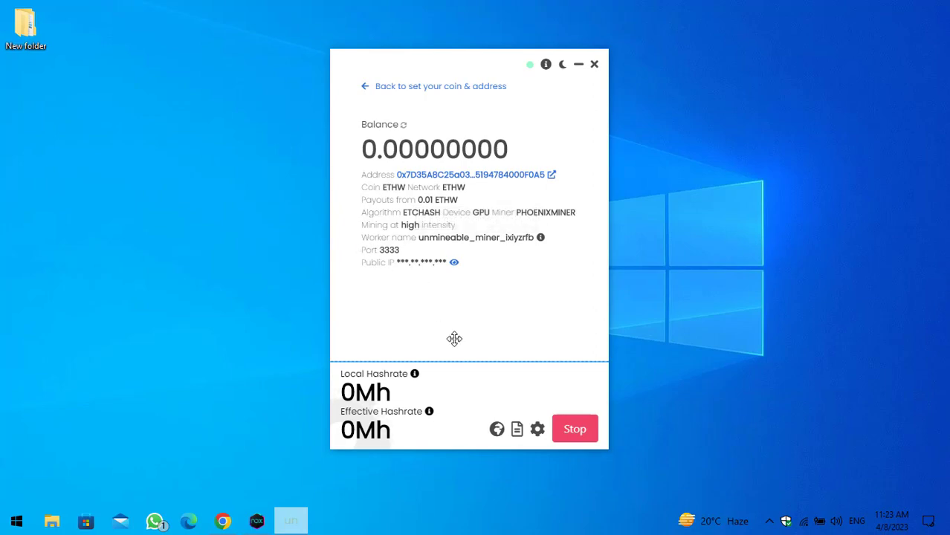
mouse_move(537, 428)
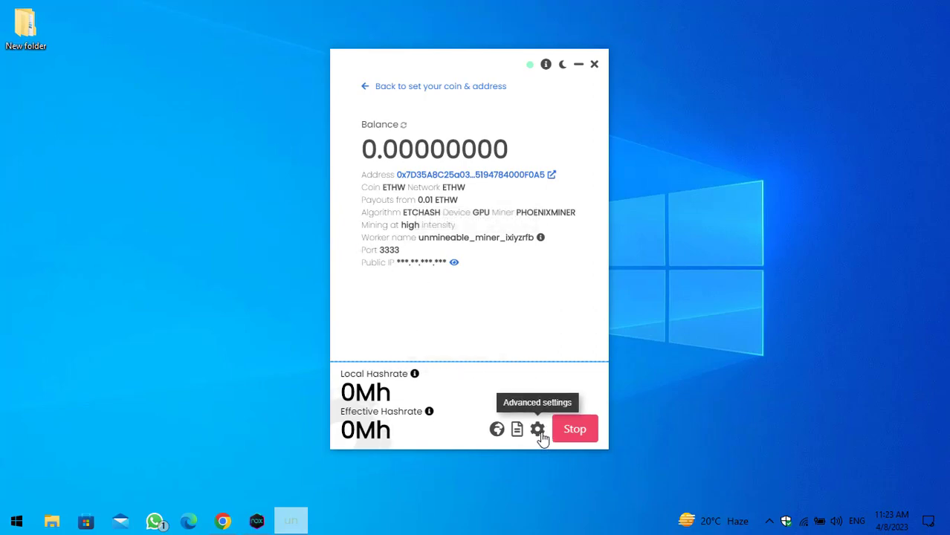
Review advanced settings (high intensity, Etchash, port 3333) and Save & Restart mining
left_click(537, 428)
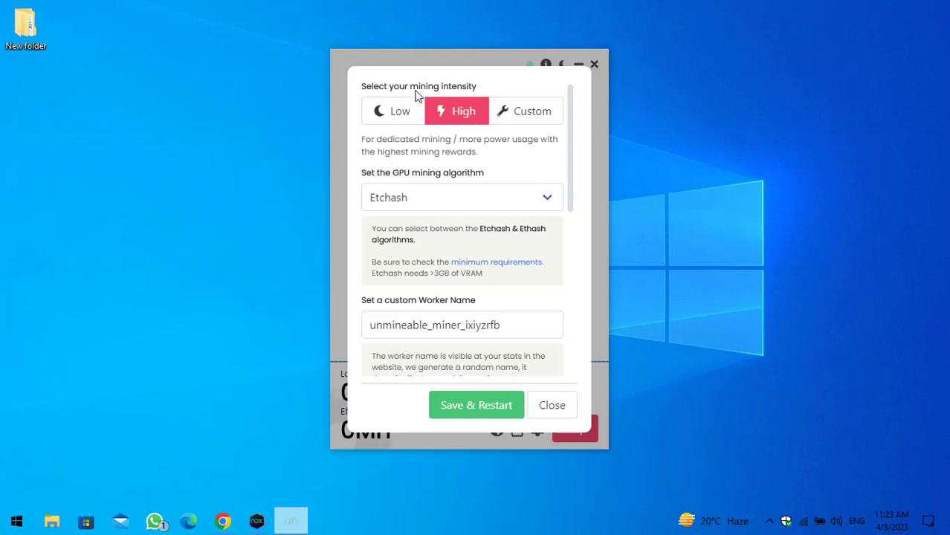
mouse_move(482, 177)
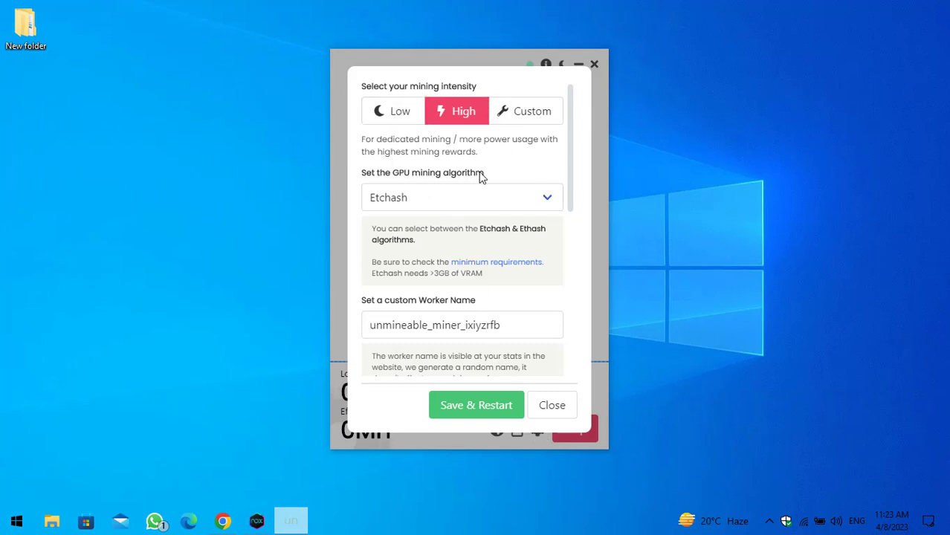
scroll("down", 3)
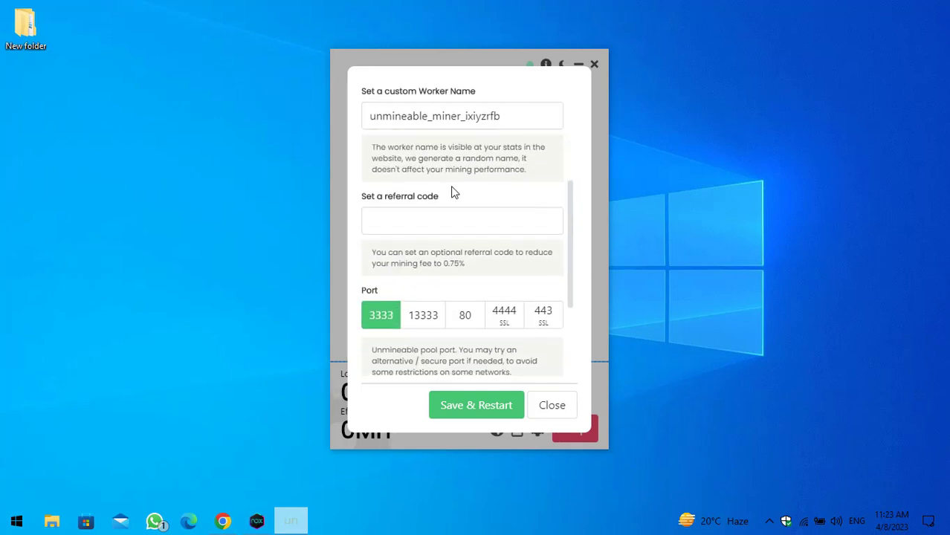
scroll("down", 3)
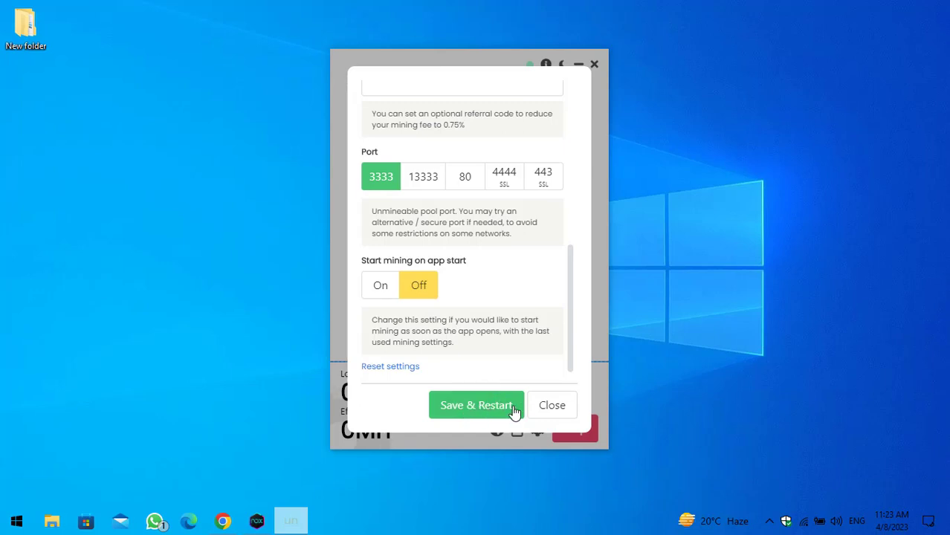
left_click(476, 404)
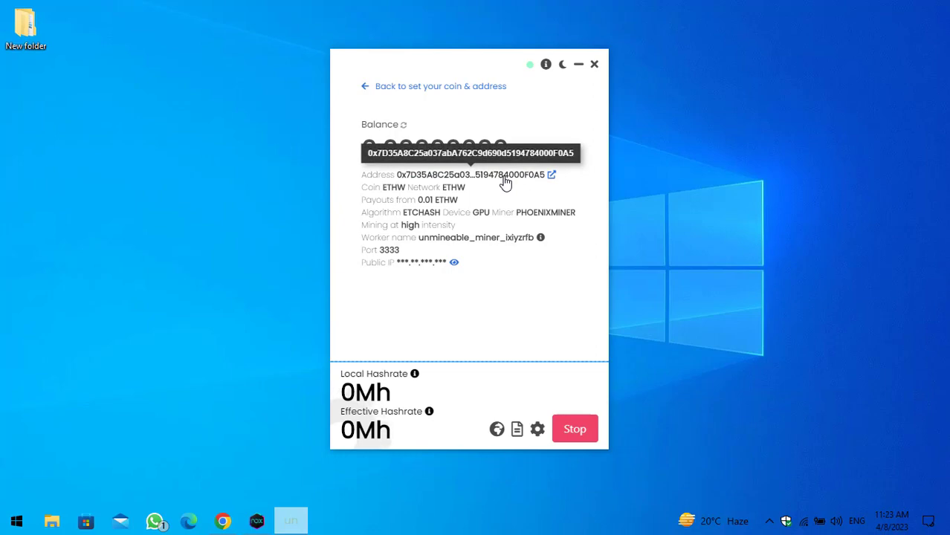
View the ETHW address's Payments, Referrals and Stats on the website, then return to the miner
left_click(551, 176)
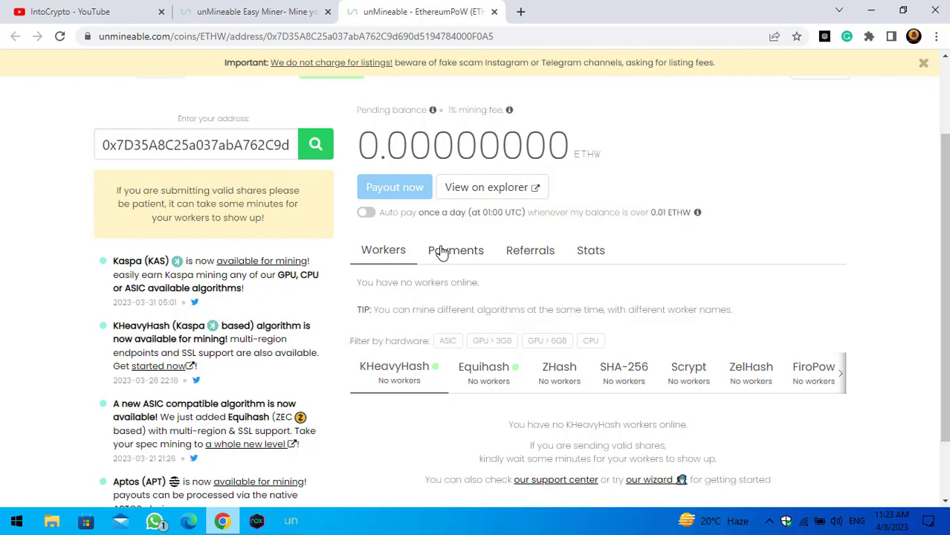
left_click(455, 250)
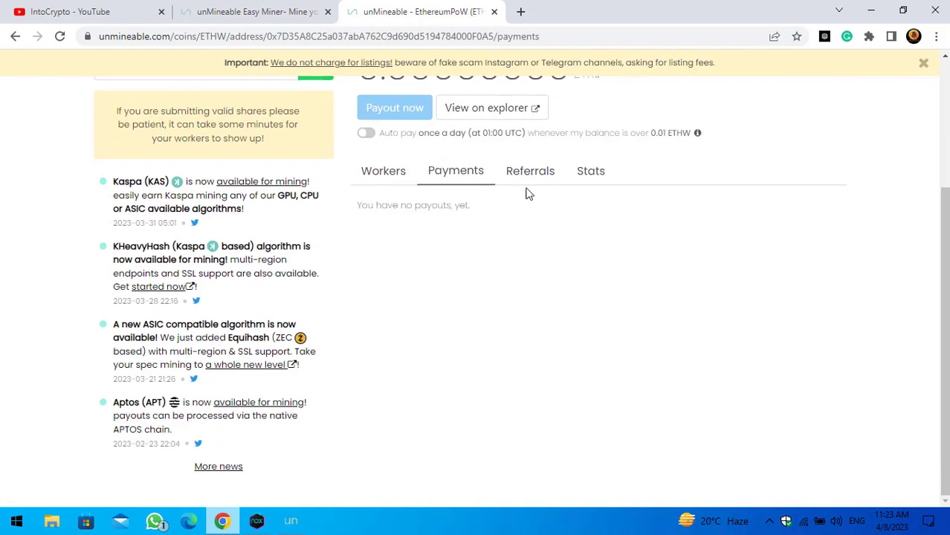
left_click(530, 169)
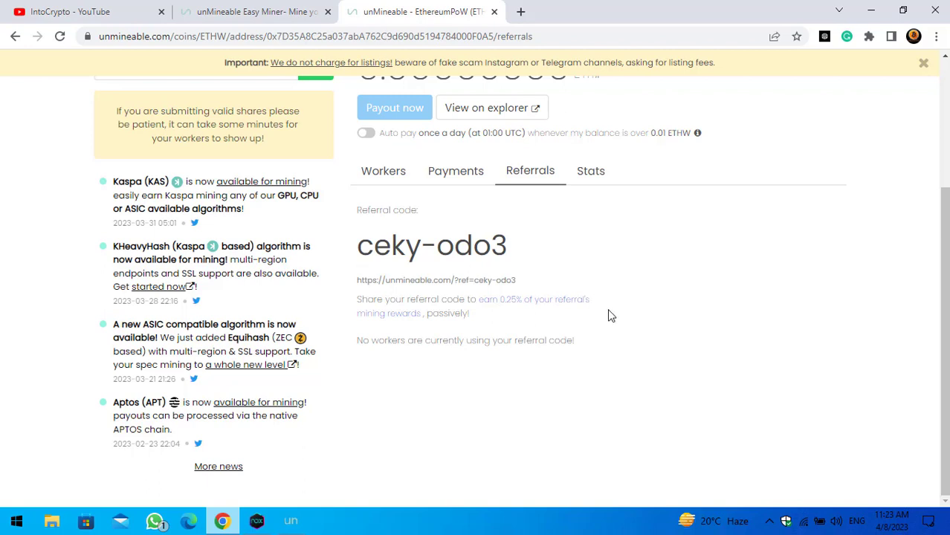
mouse_move(499, 306)
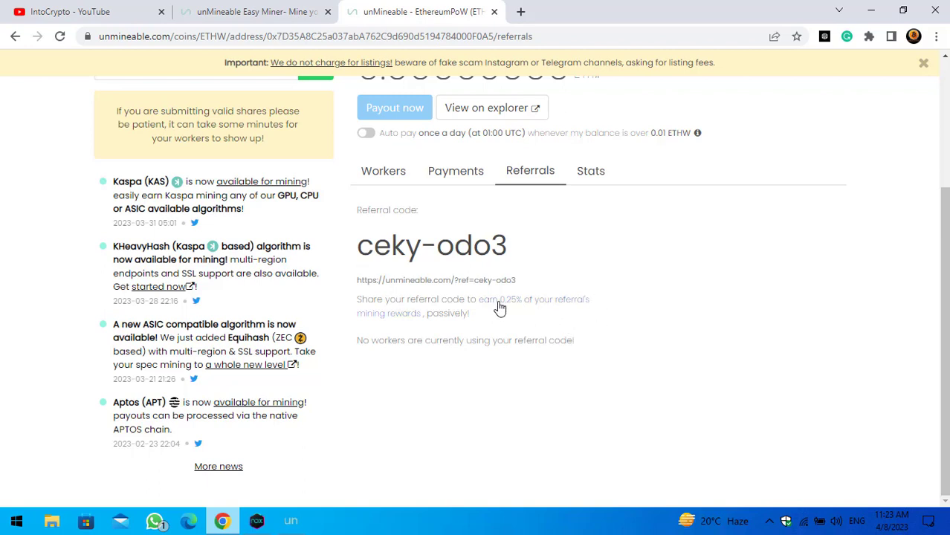
mouse_move(602, 303)
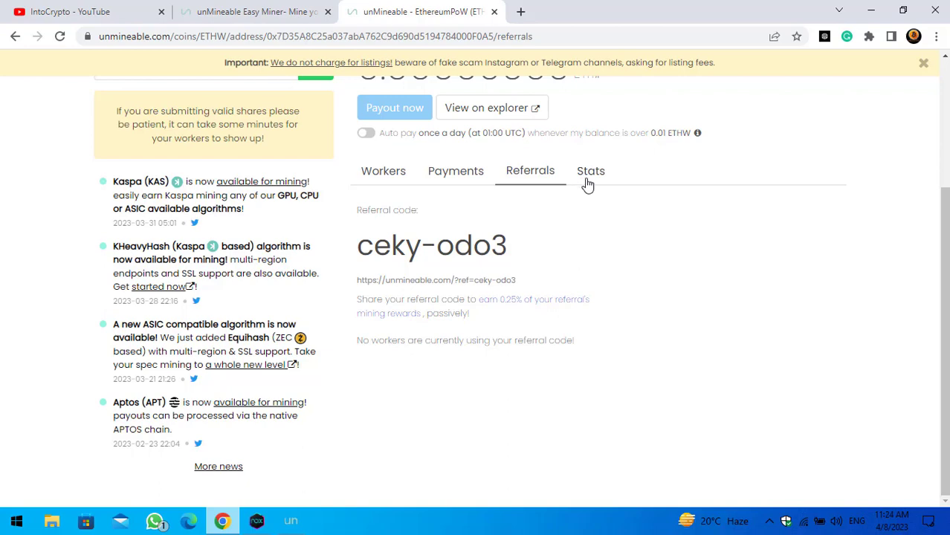
left_click(590, 171)
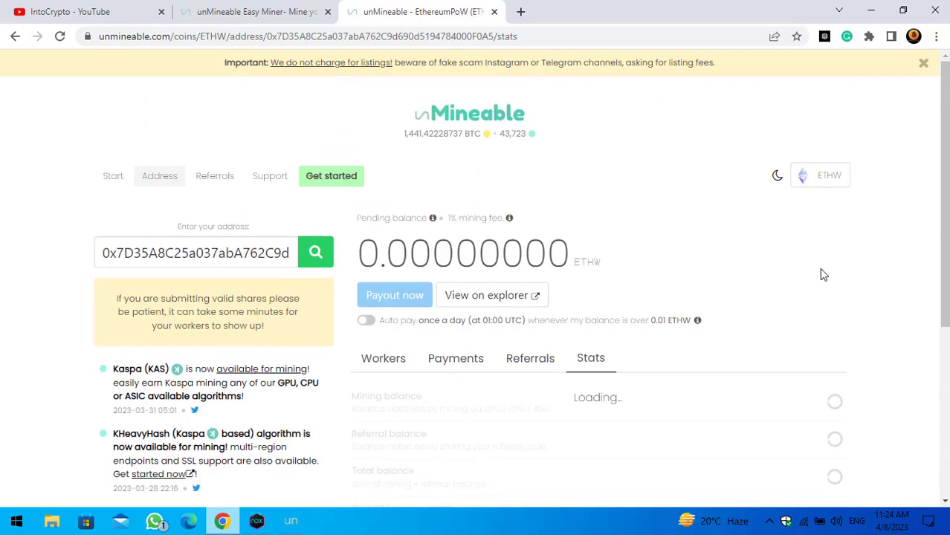
left_click(290, 521)
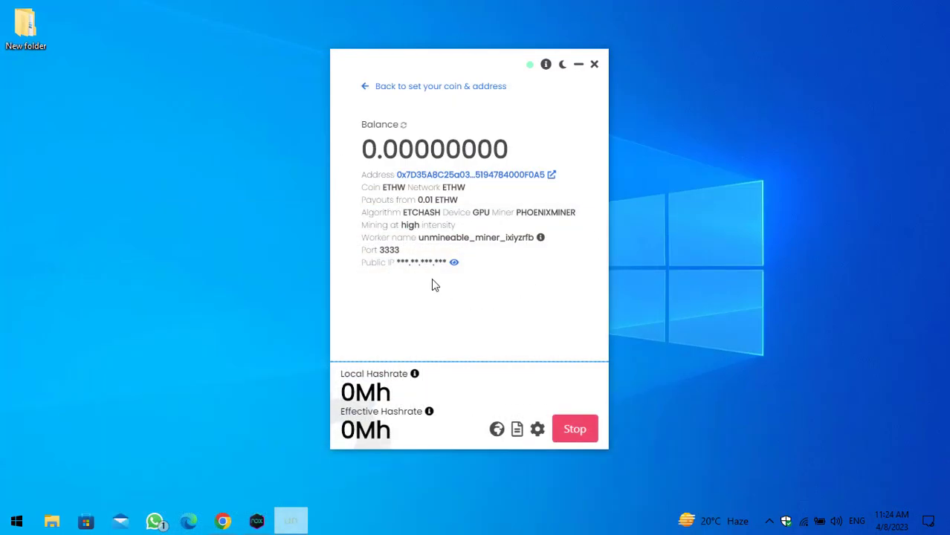
mouse_move(420, 381)
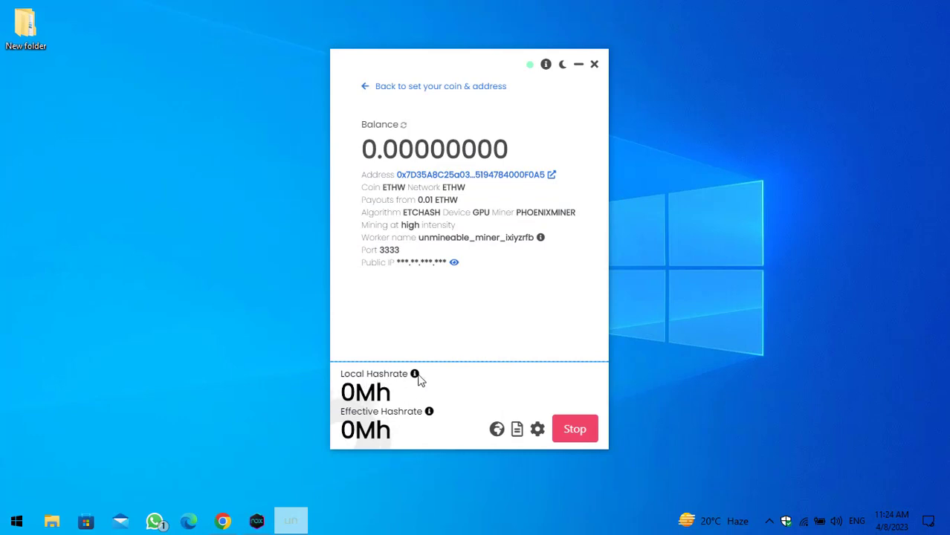
mouse_move(645, 361)
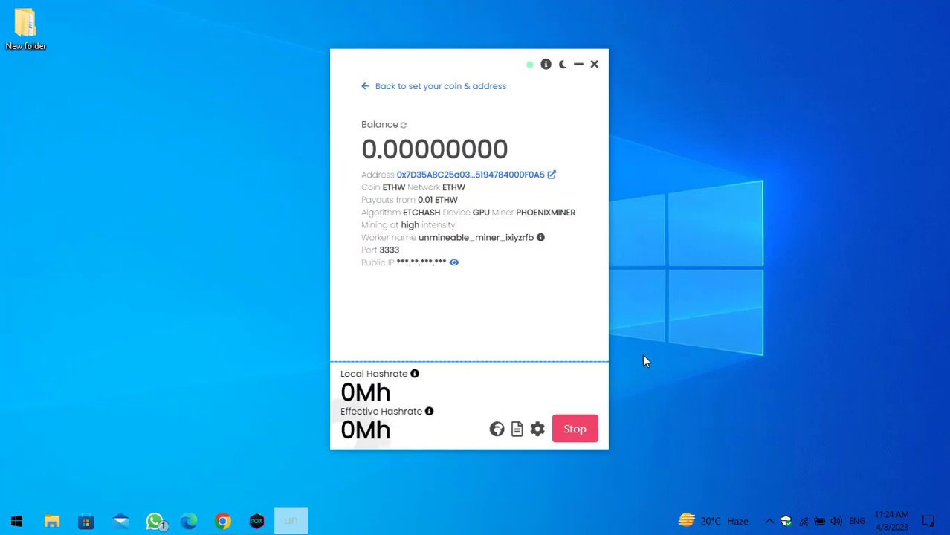
mouse_move(622, 359)
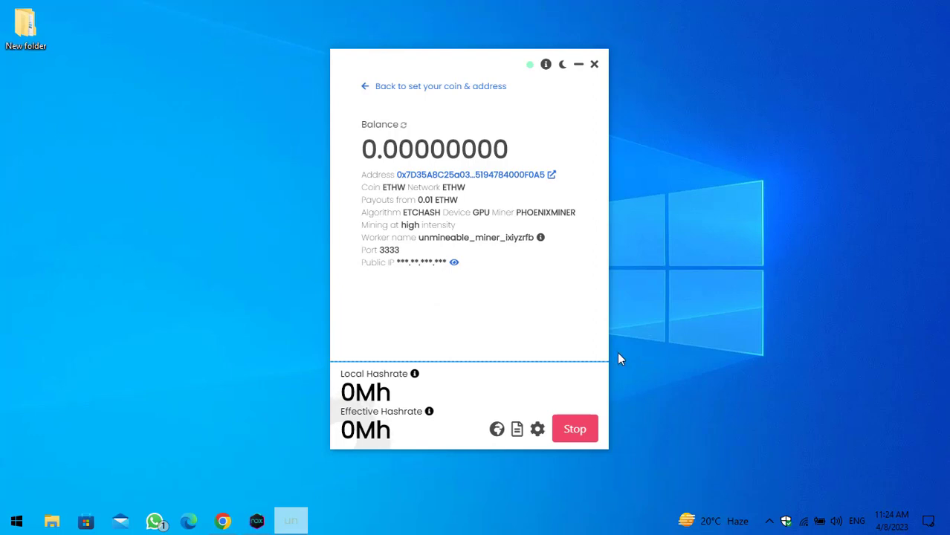
mouse_move(684, 339)
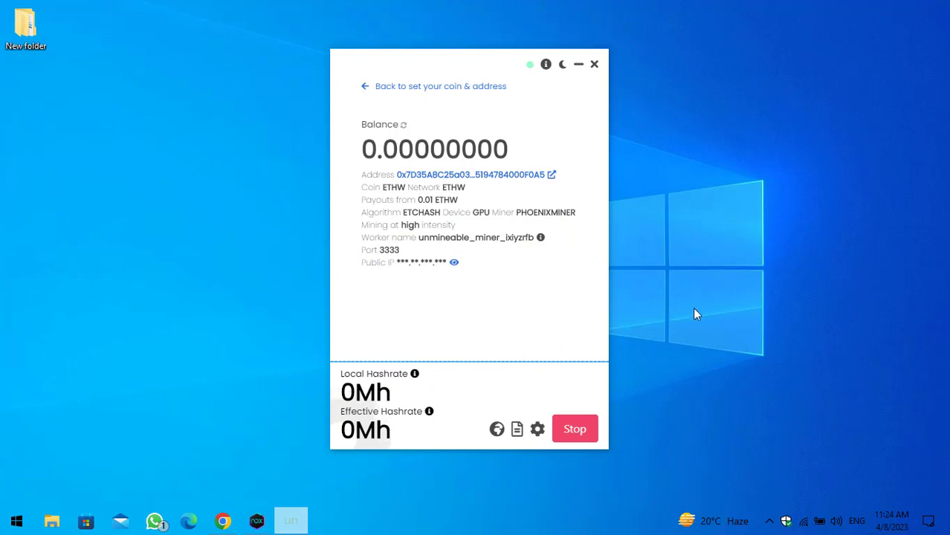
mouse_move(700, 314)
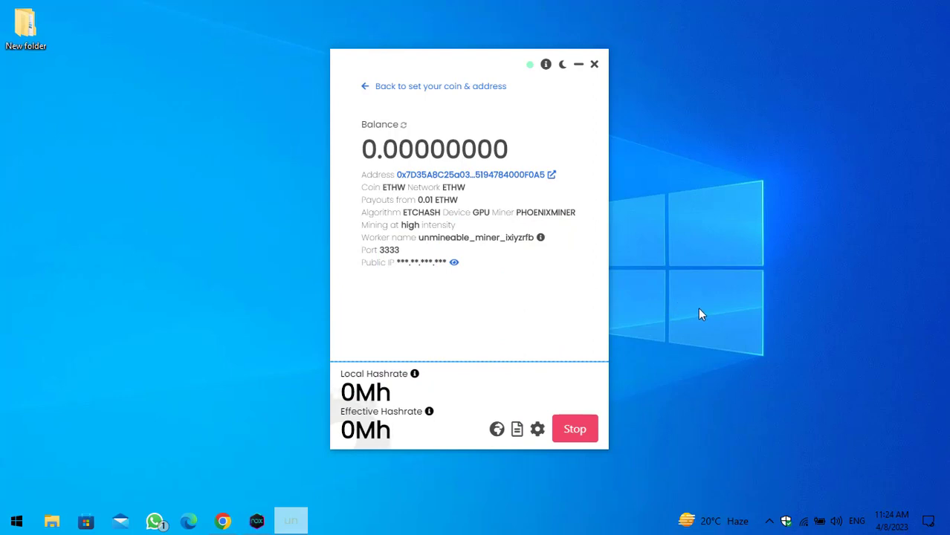